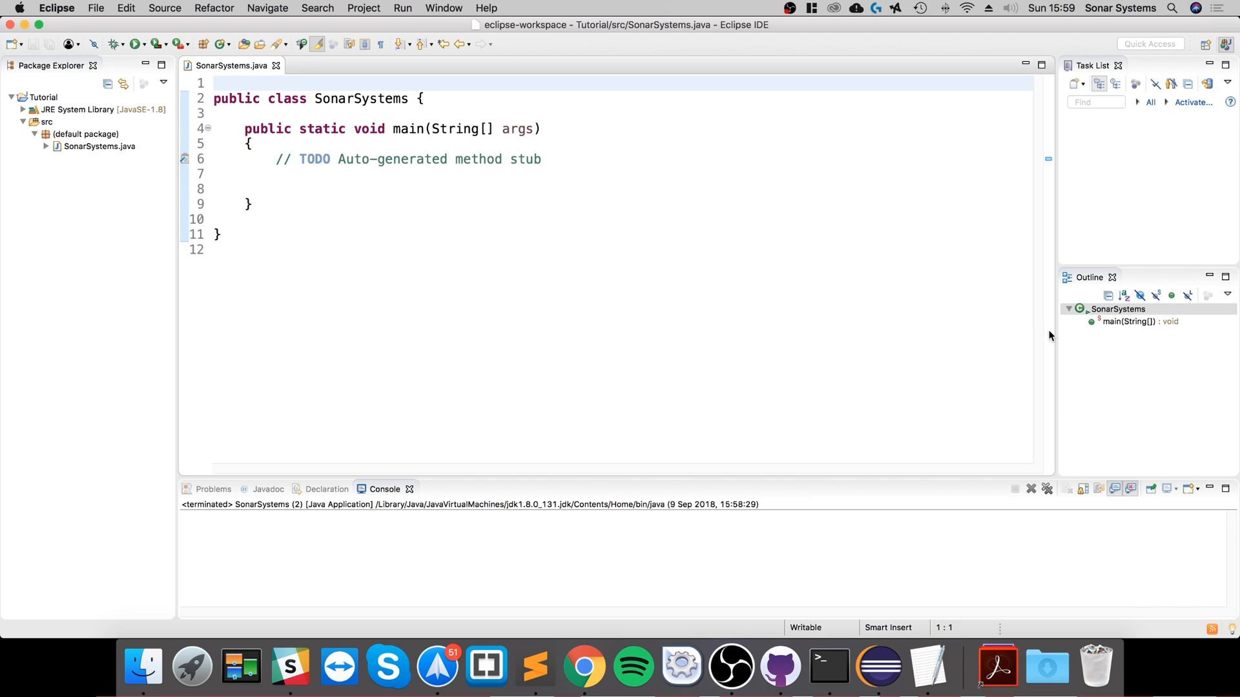
# Add 'import java.io.*;' at the top of SonarSystems.java
pyautogui.click(213, 83)
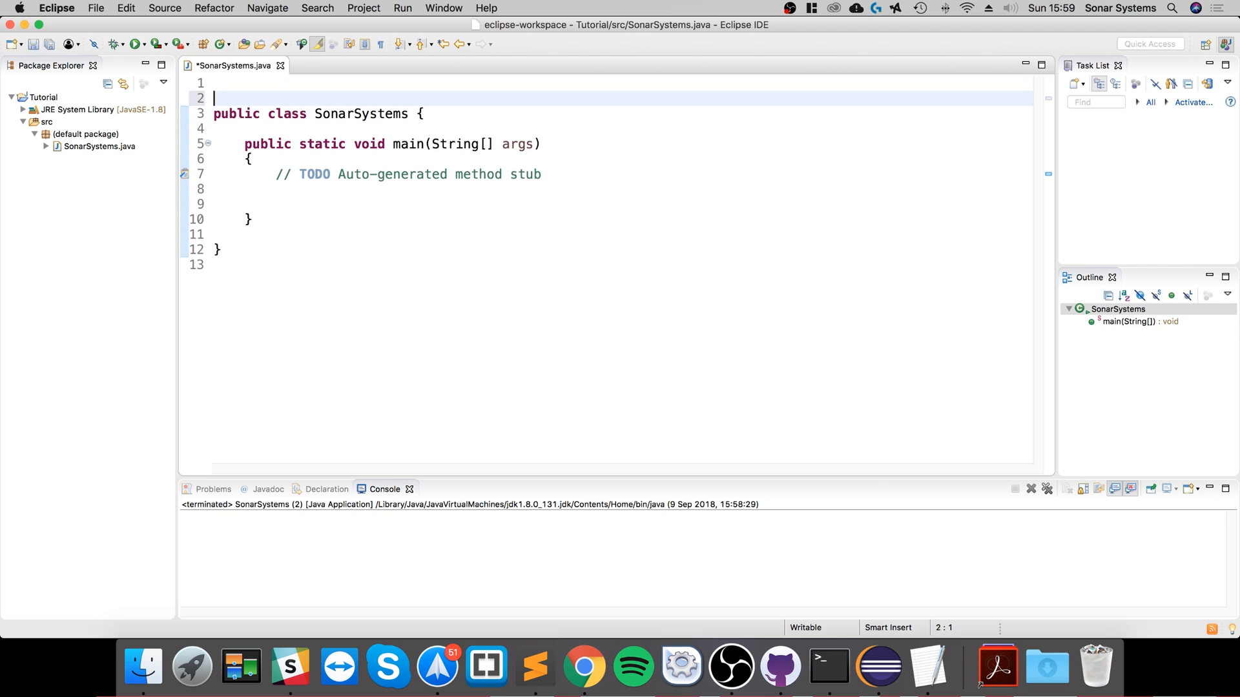
pyautogui.write('impior')
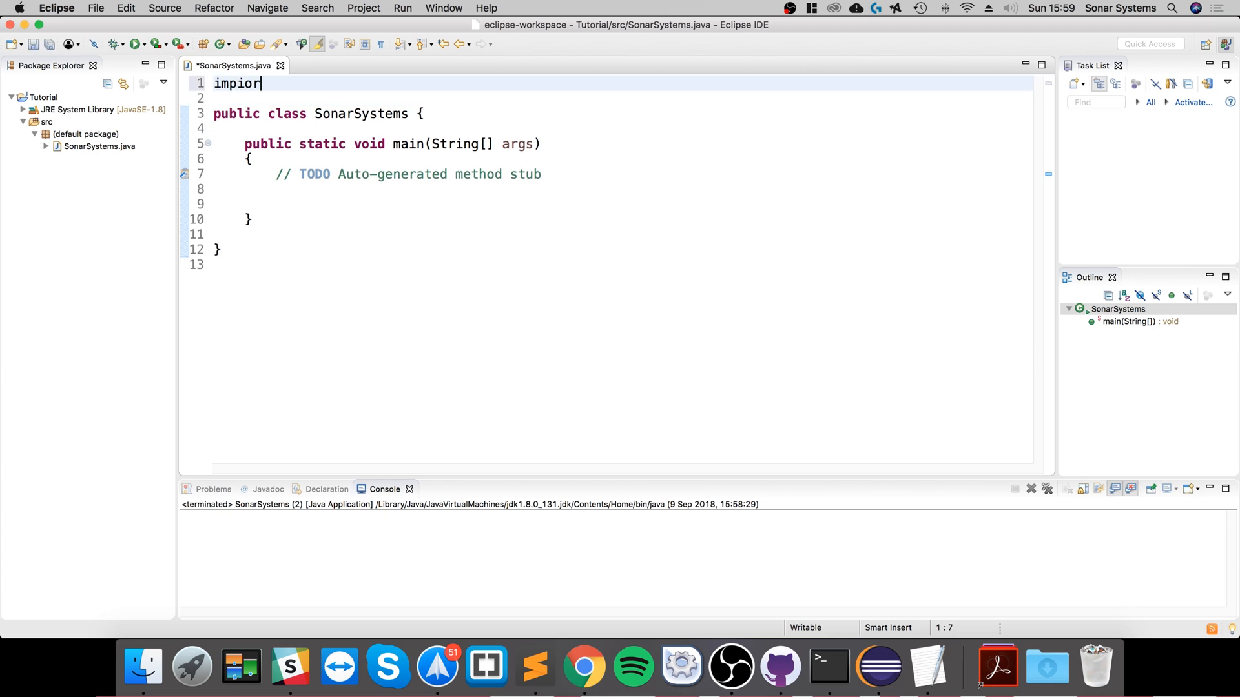
pyautogui.write('import')
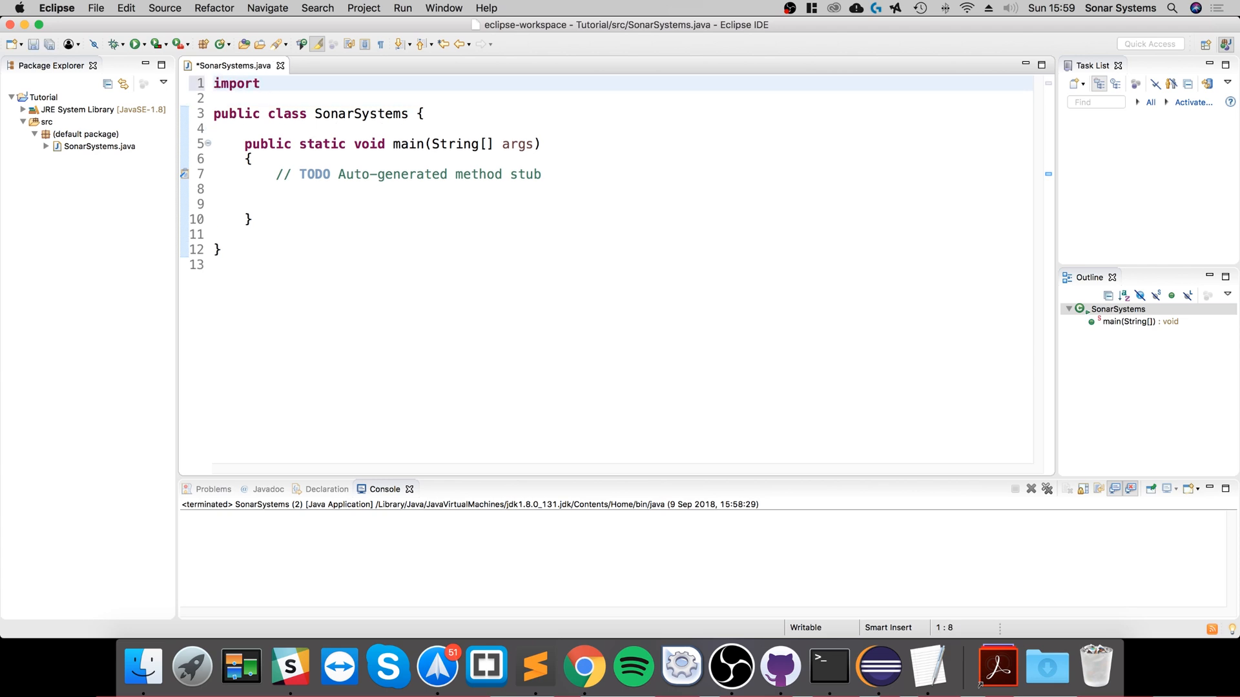
pyautogui.write('java.io.*;')
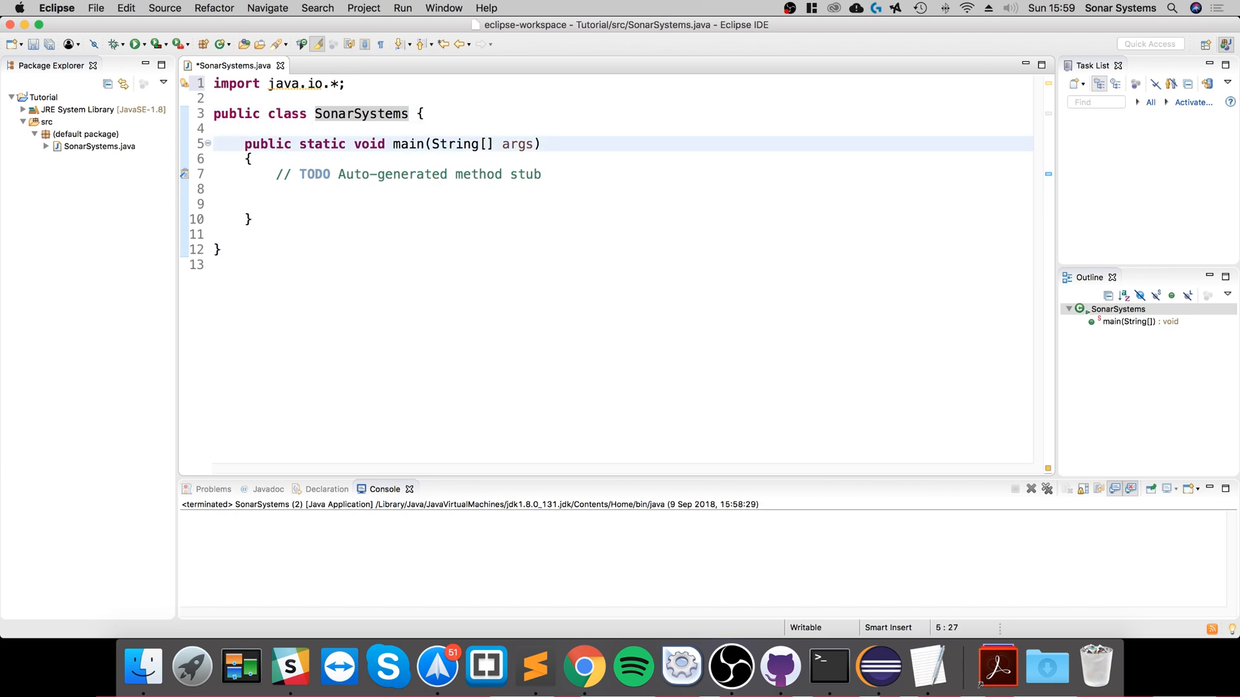
# Declare the main method to throw IOException
pyautogui.write('th')
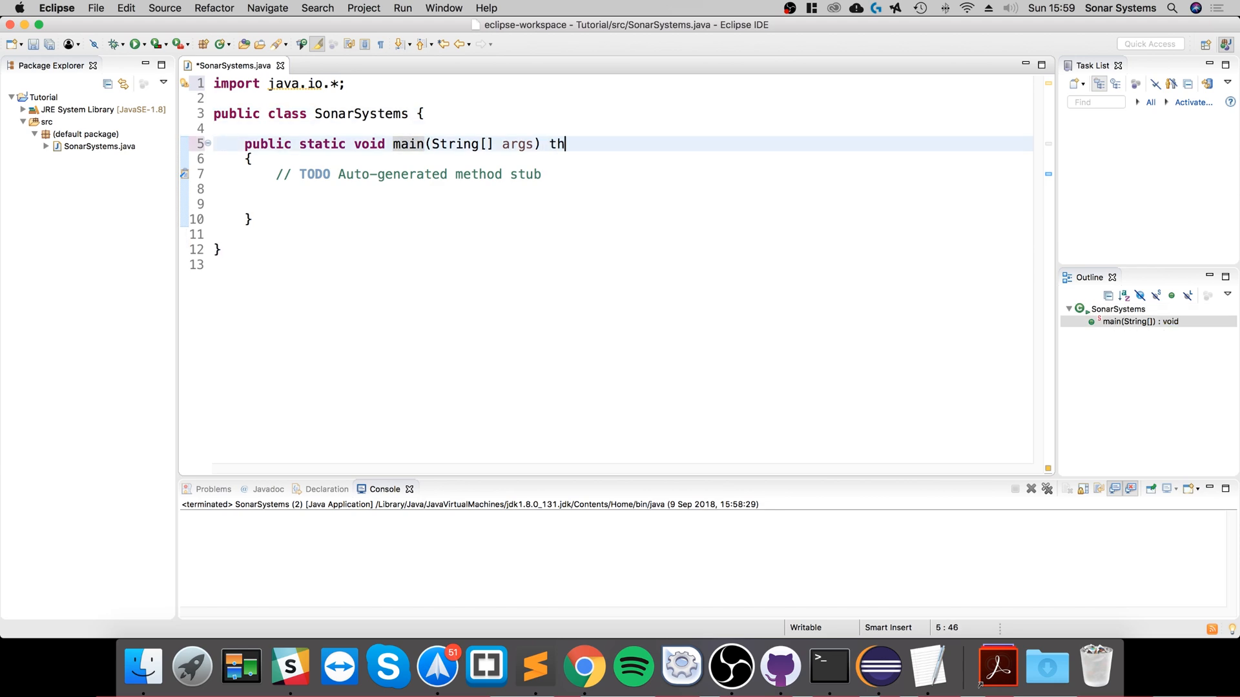
pyautogui.write('rows IO')
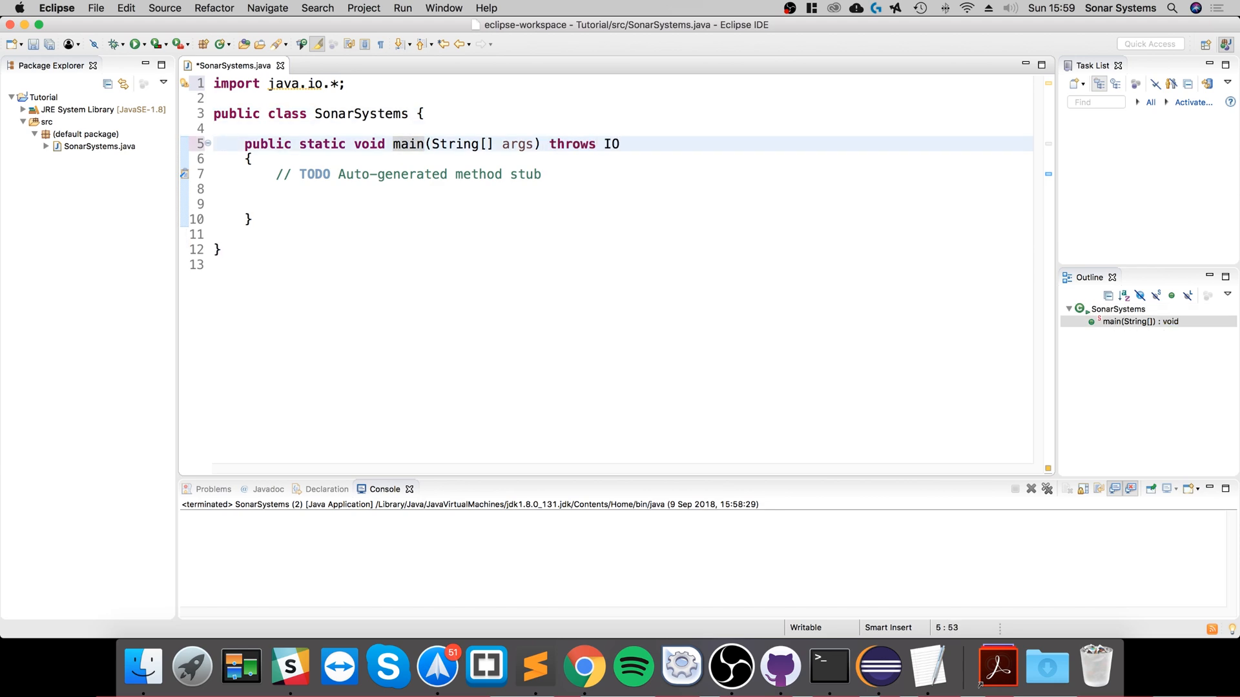
pyautogui.write('Exception')
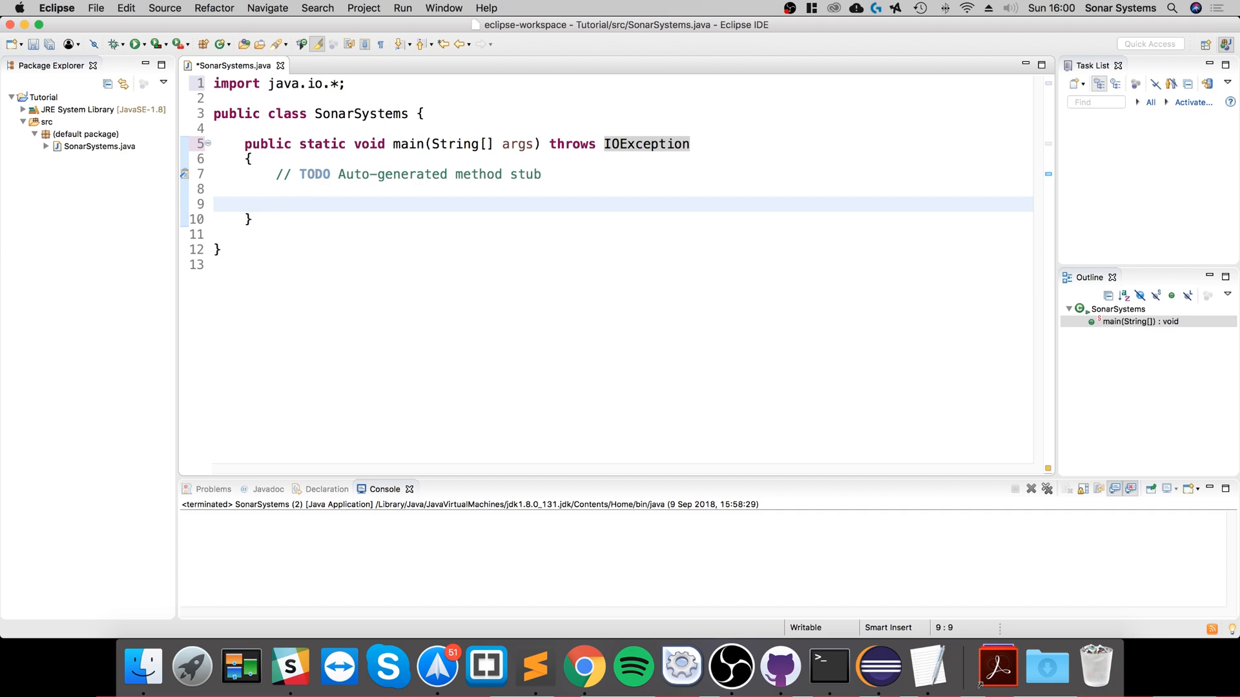
# Declare 'FileInputStream input = null;' inside main
pyautogui.click(276, 204)
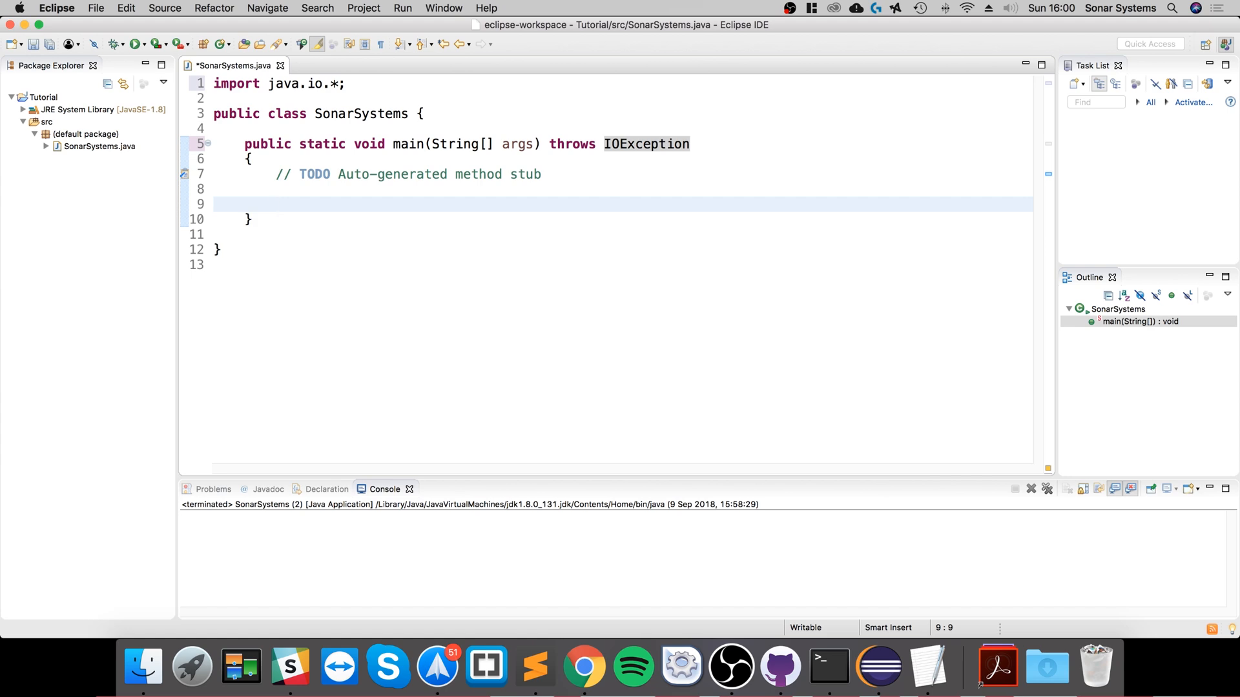
pyautogui.write('FileInpu')
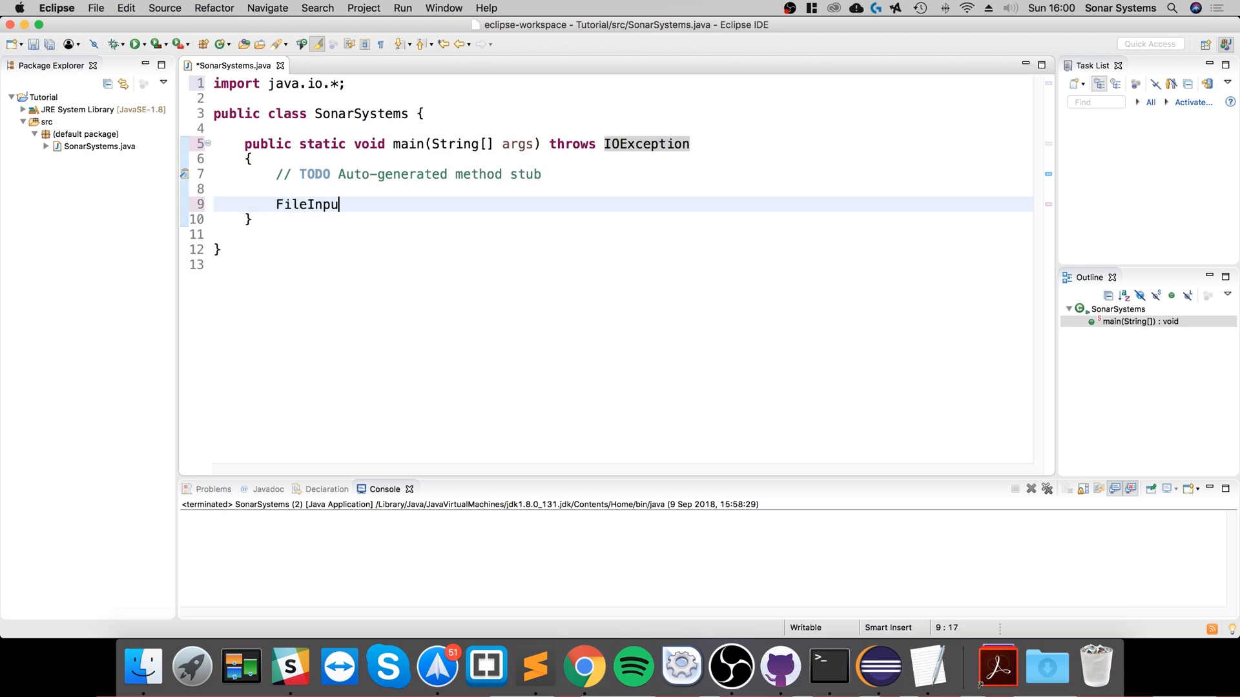
pyautogui.write('tStre')
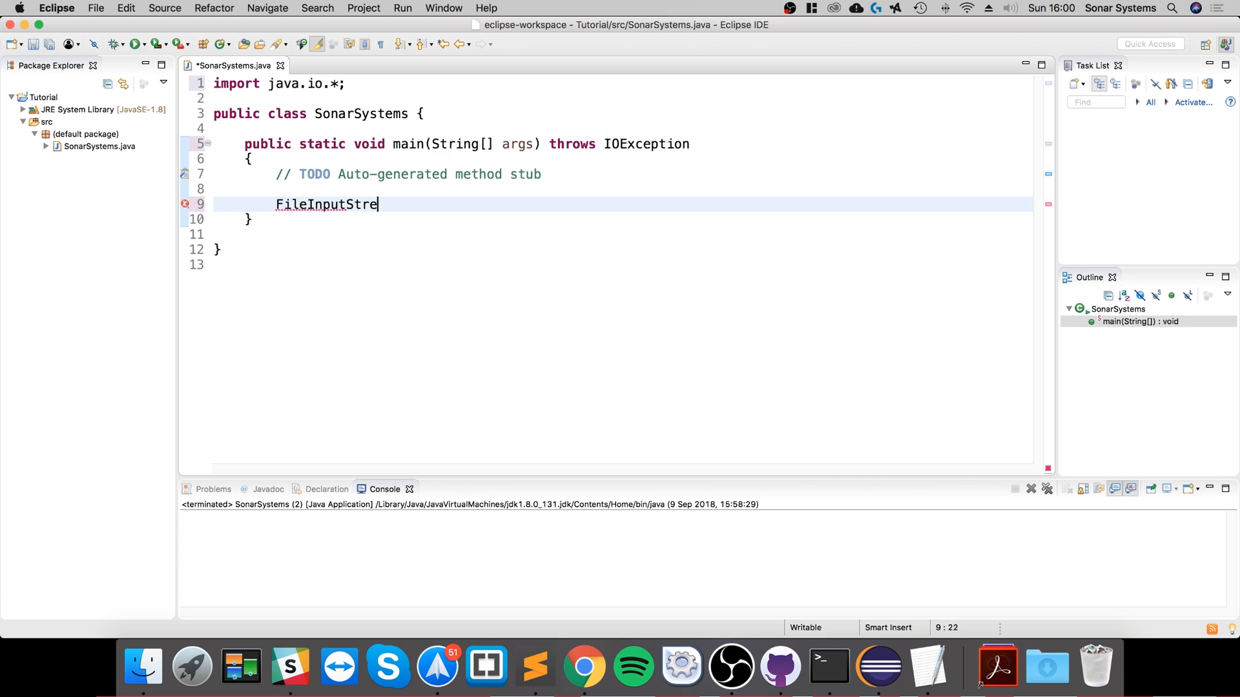
pyautogui.write('am input = null')
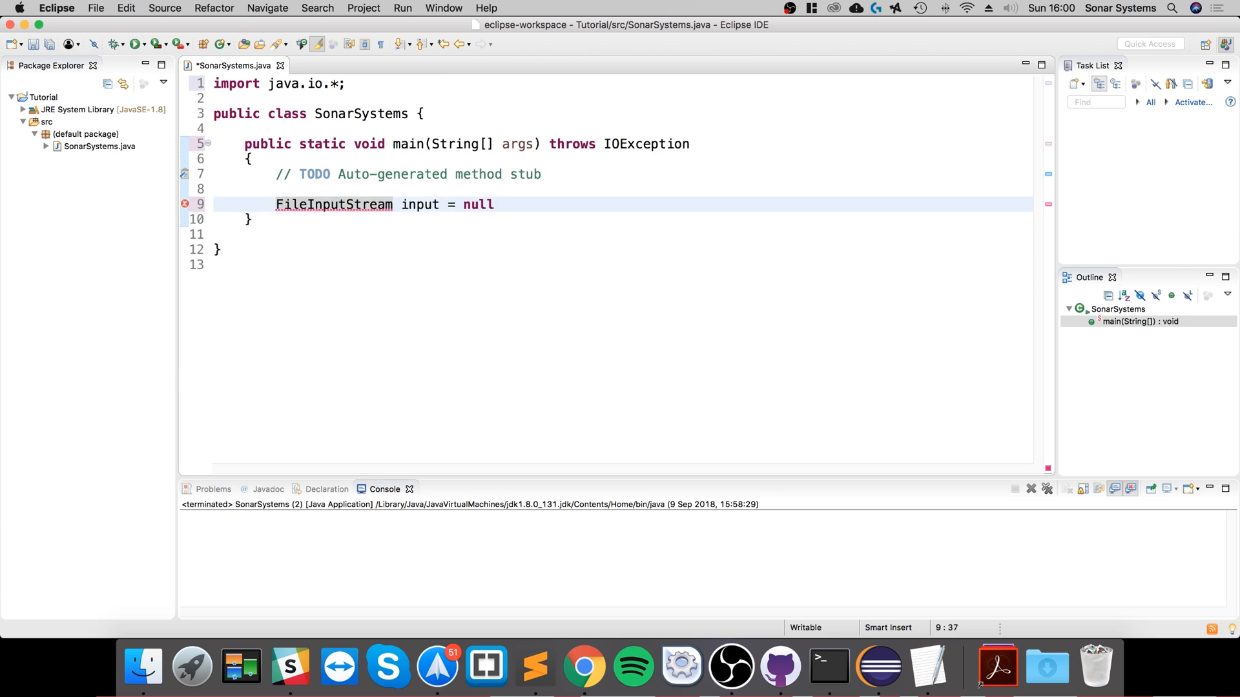
pyautogui.write(';')
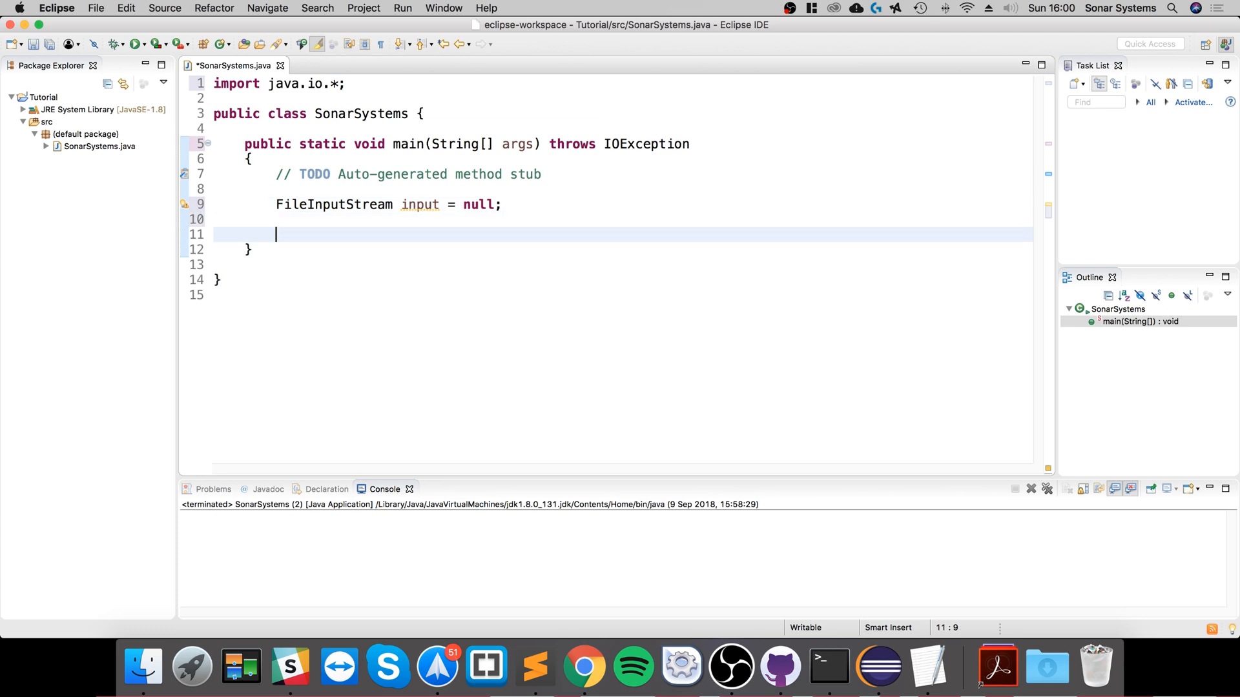
# Assign input a new FileInputStream reading "FileInput.txt"
pyautogui.write('input = new Fio')
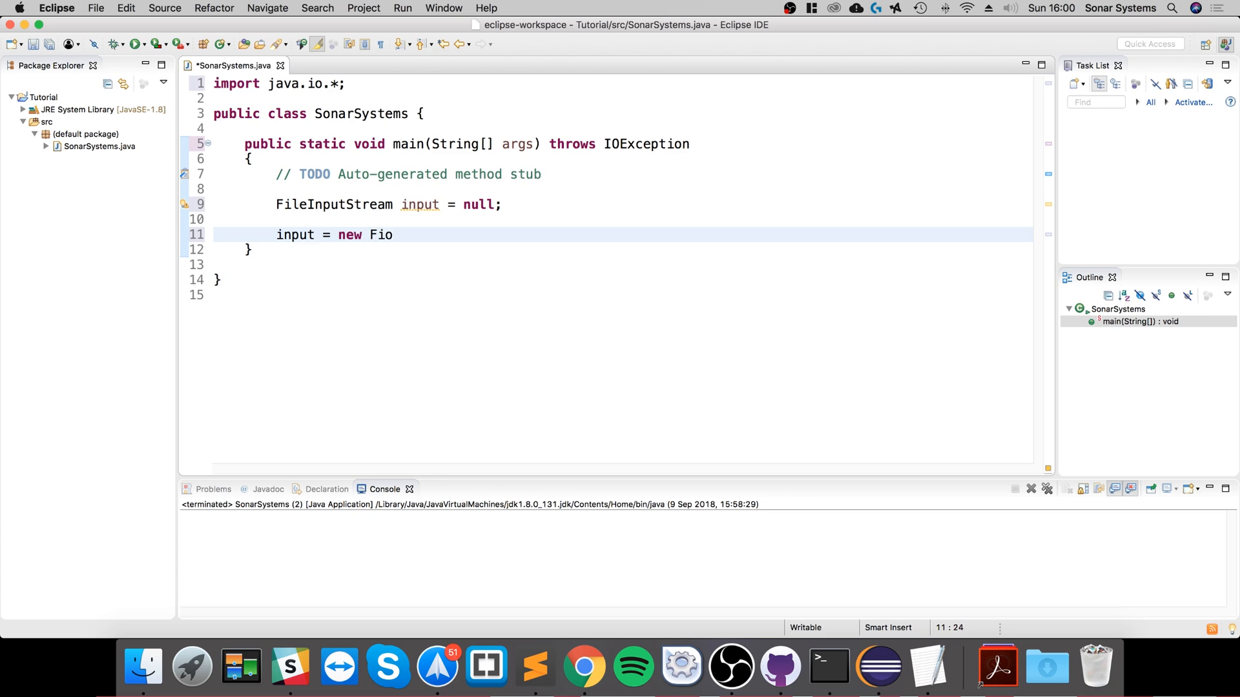
pyautogui.write('leInput')
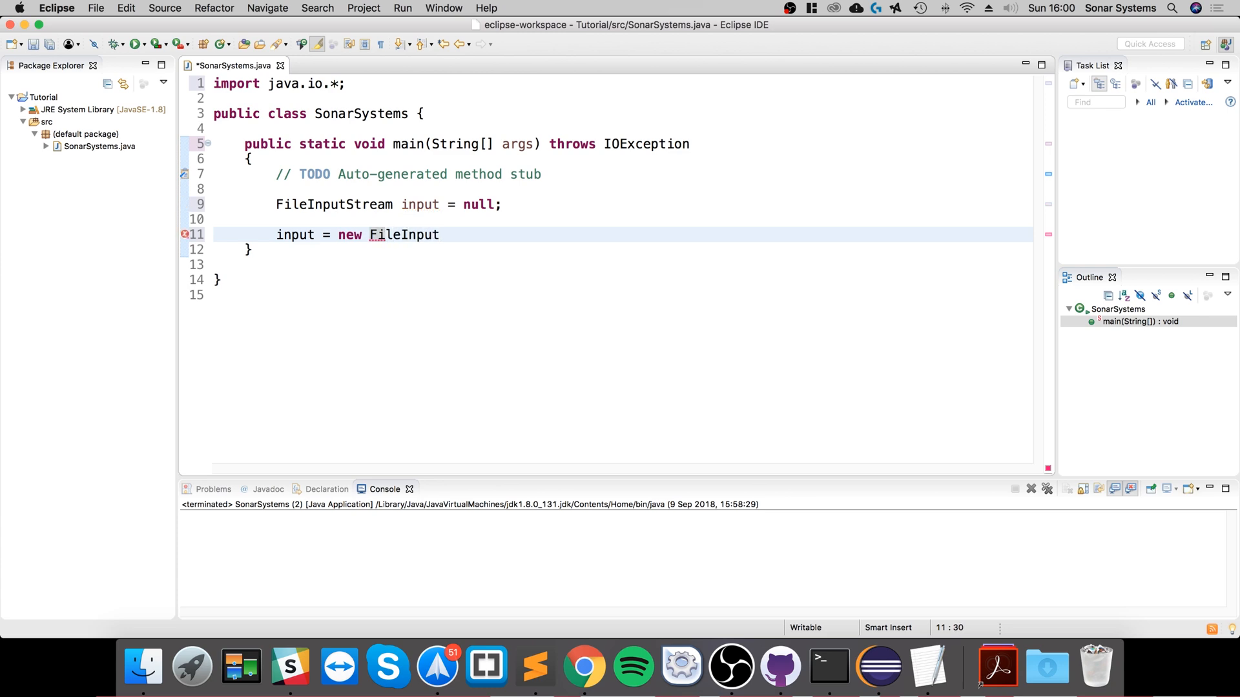
pyautogui.write('Stream(')
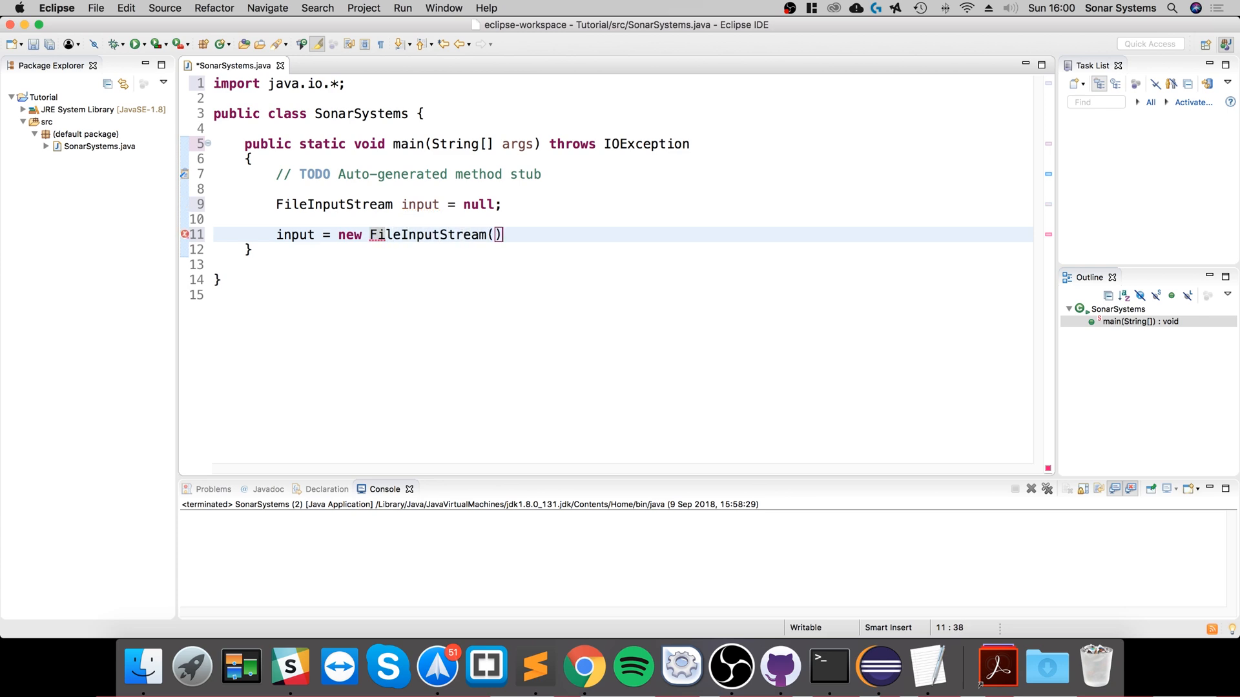
pyautogui.write('""')
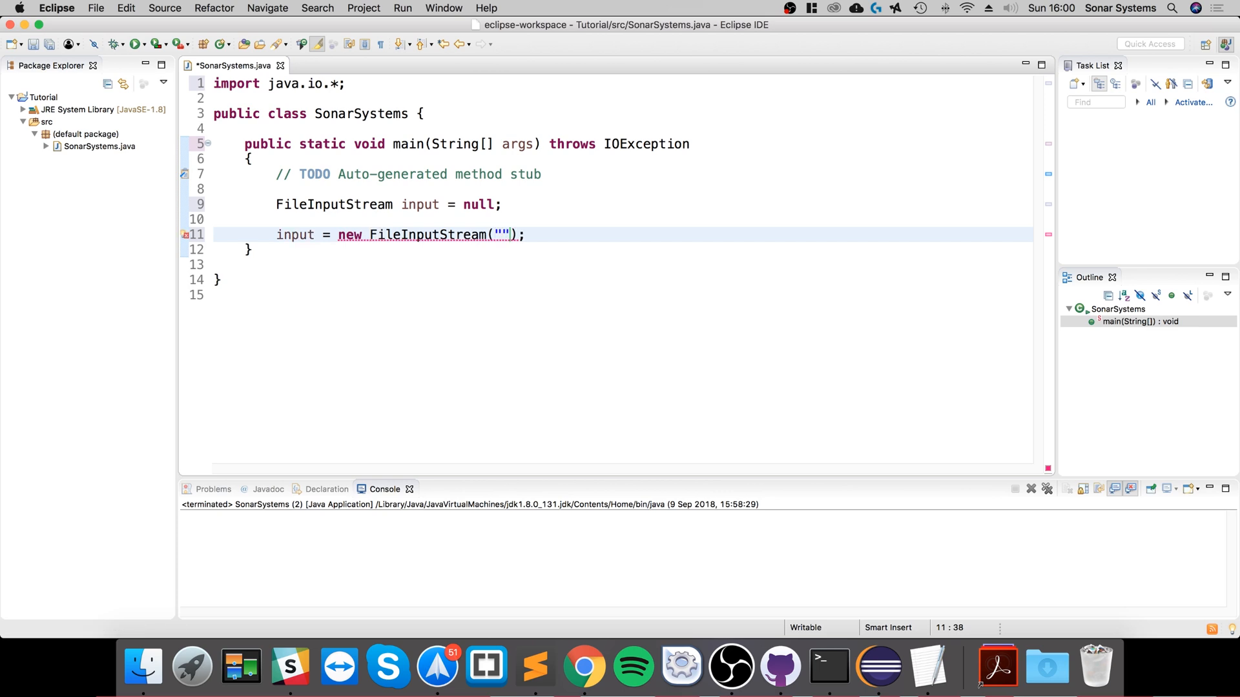
pyautogui.write('F')
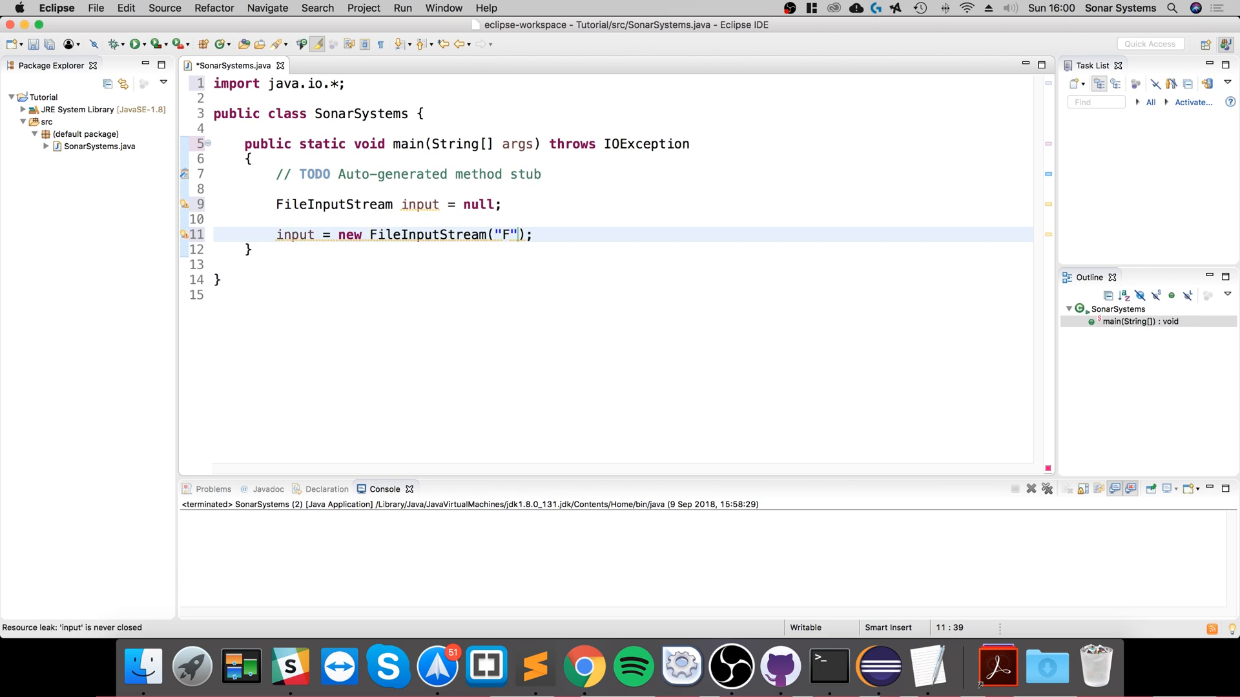
pyautogui.write('ileInput.t')
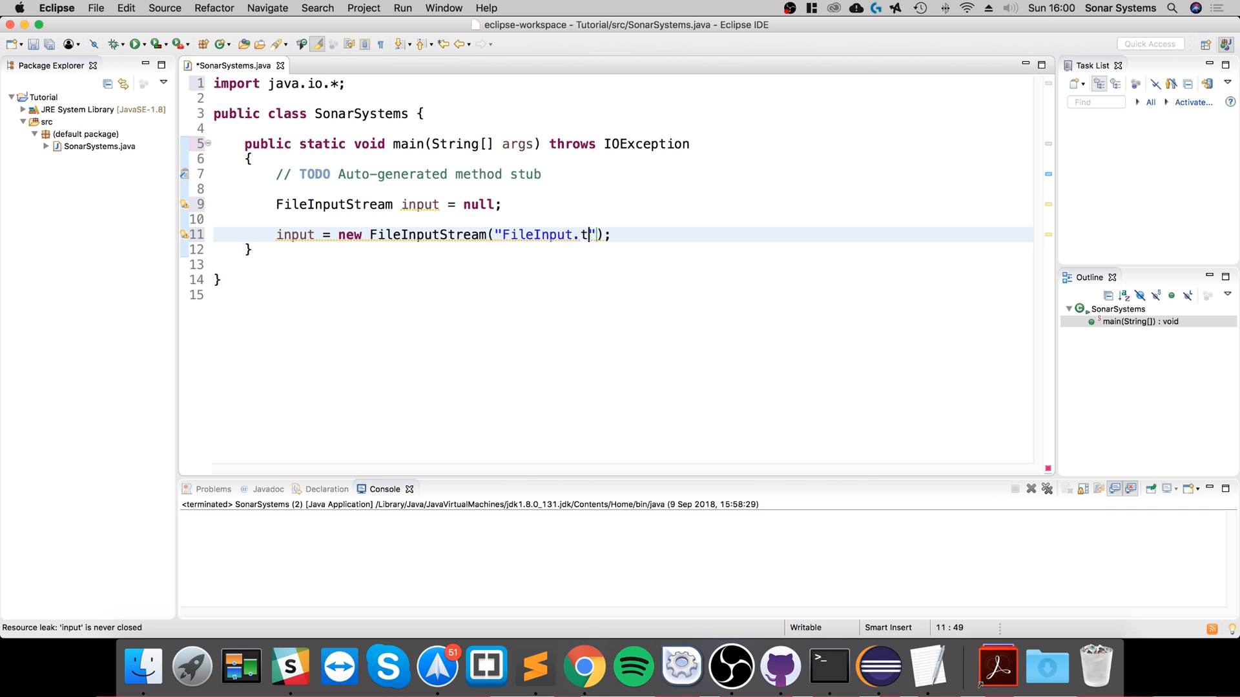
pyautogui.write('xt')
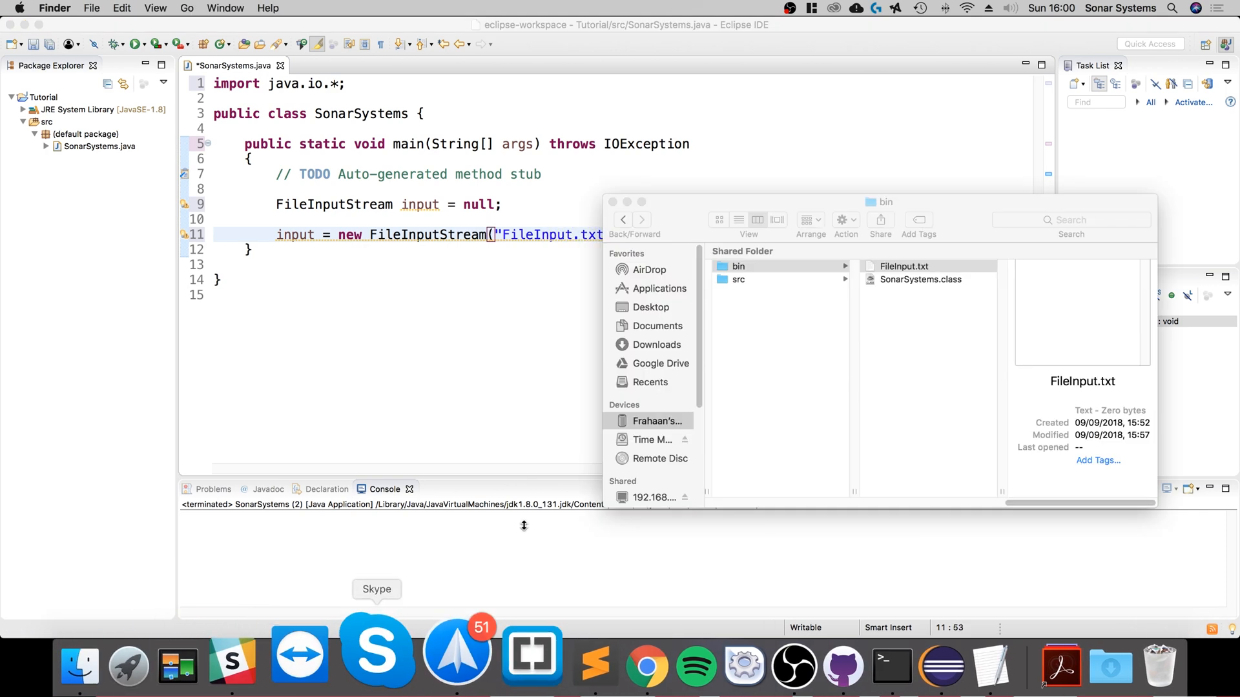
# Check the Tutorial bin folder in Finder for FileInput.txt and preview SonarSystems.class
pyautogui.click(902, 266)
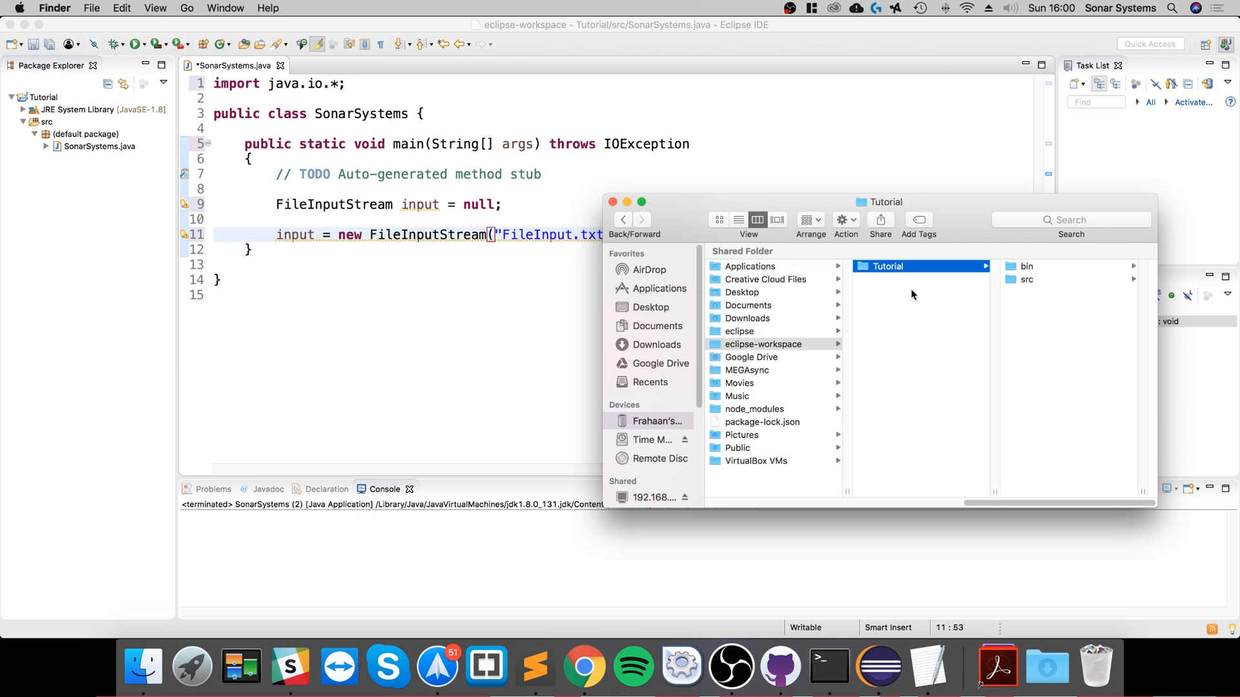
pyautogui.click(889, 266)
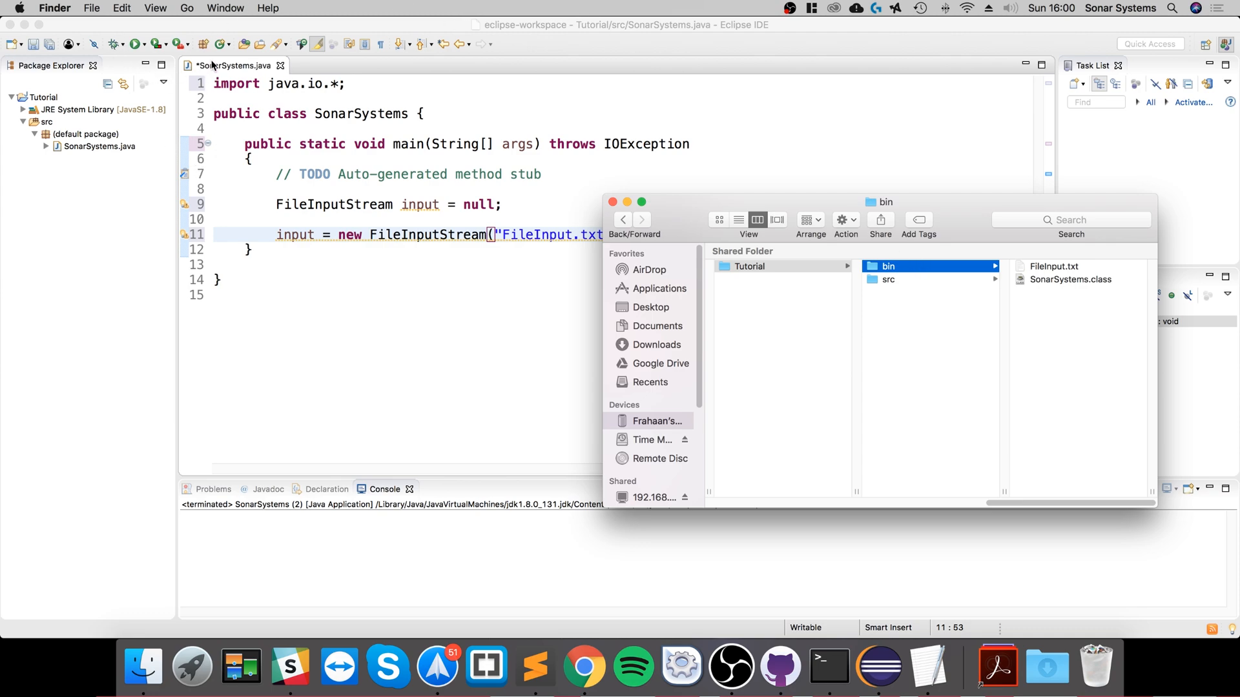
pyautogui.moveTo(1120, 355)
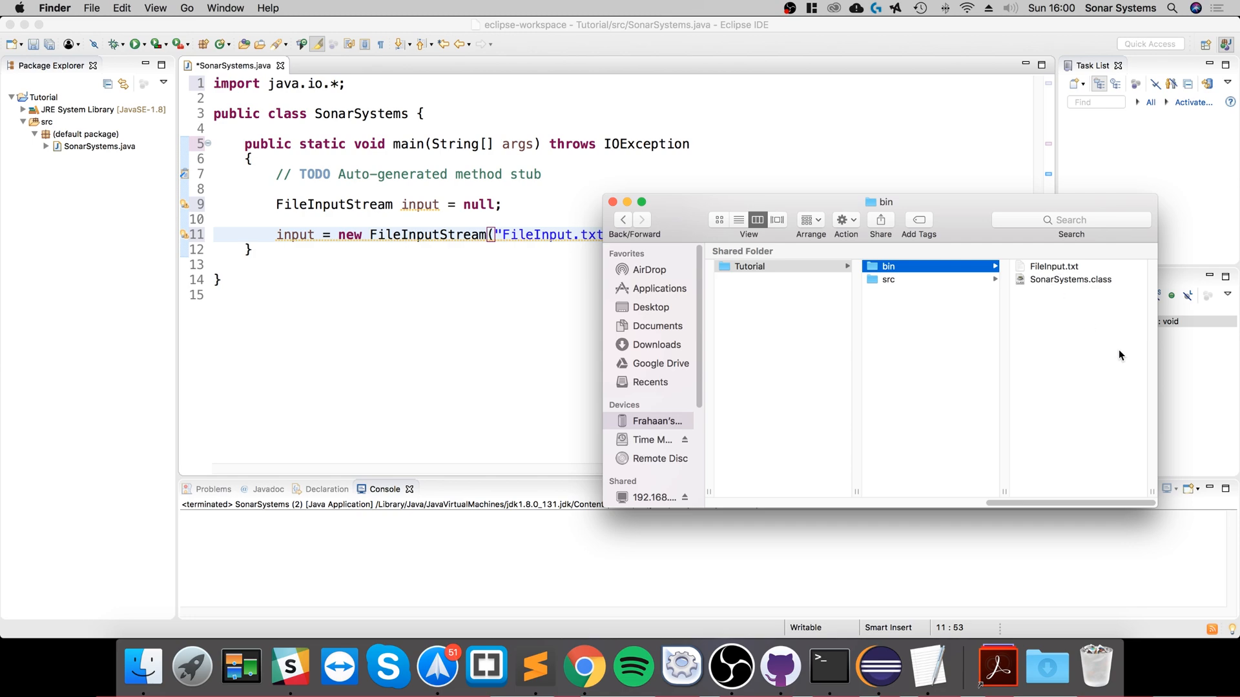
pyautogui.moveTo(1126, 359)
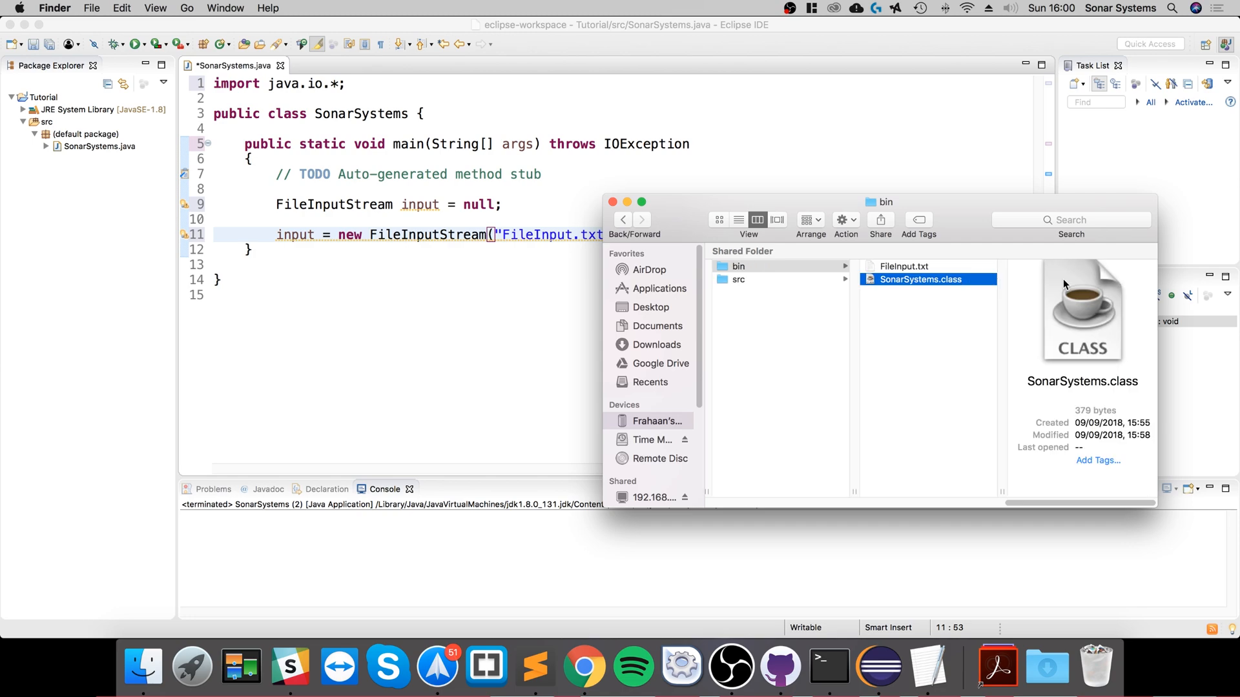
pyautogui.click(903, 266)
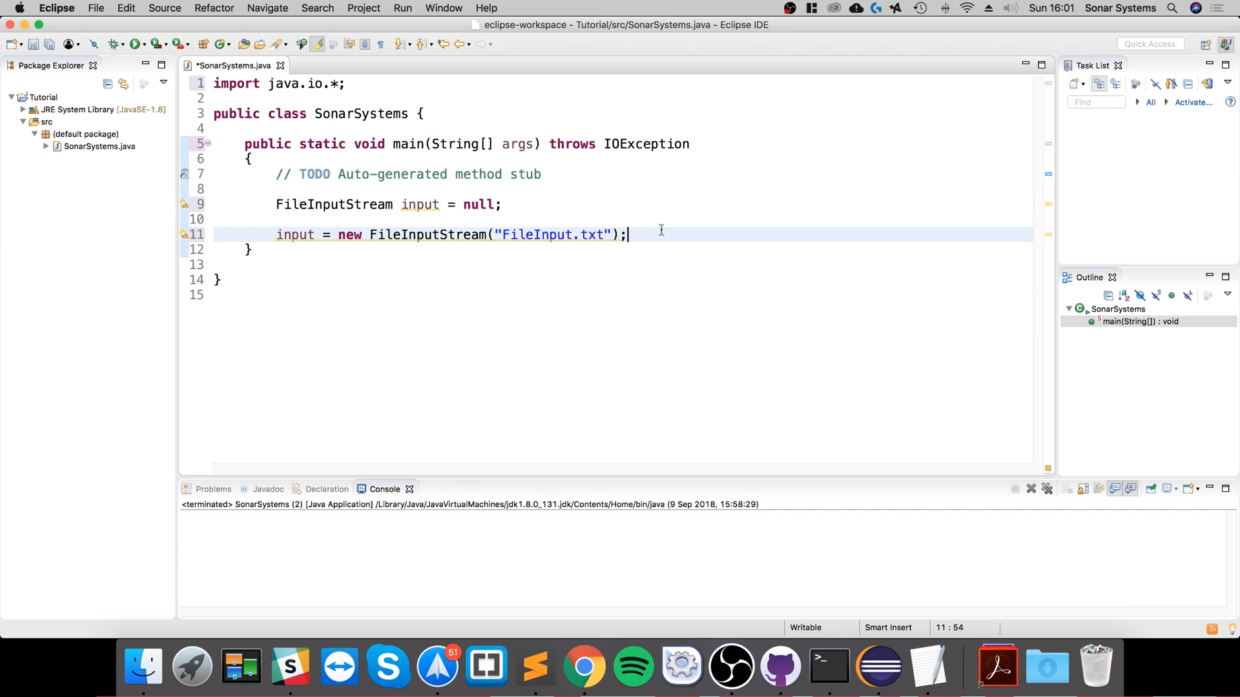
# Declare 'int number;' below the stream creation line
pyautogui.press('enter')
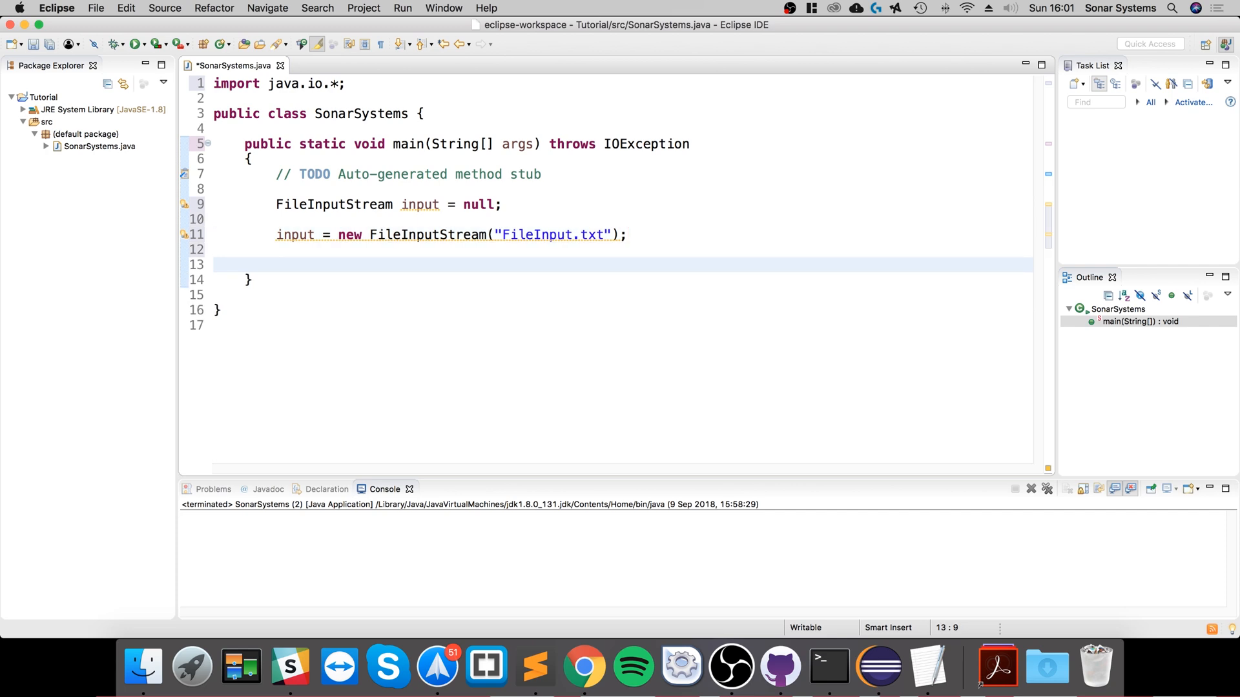
pyautogui.click(277, 265)
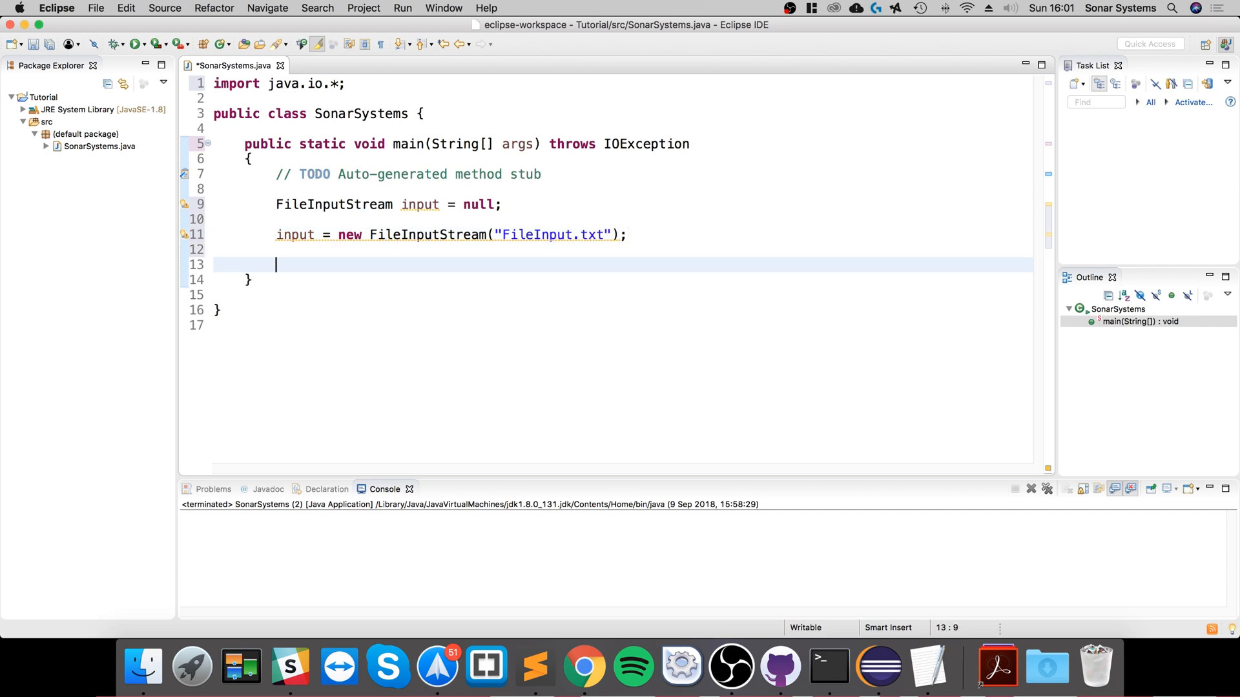
pyautogui.write('int nu')
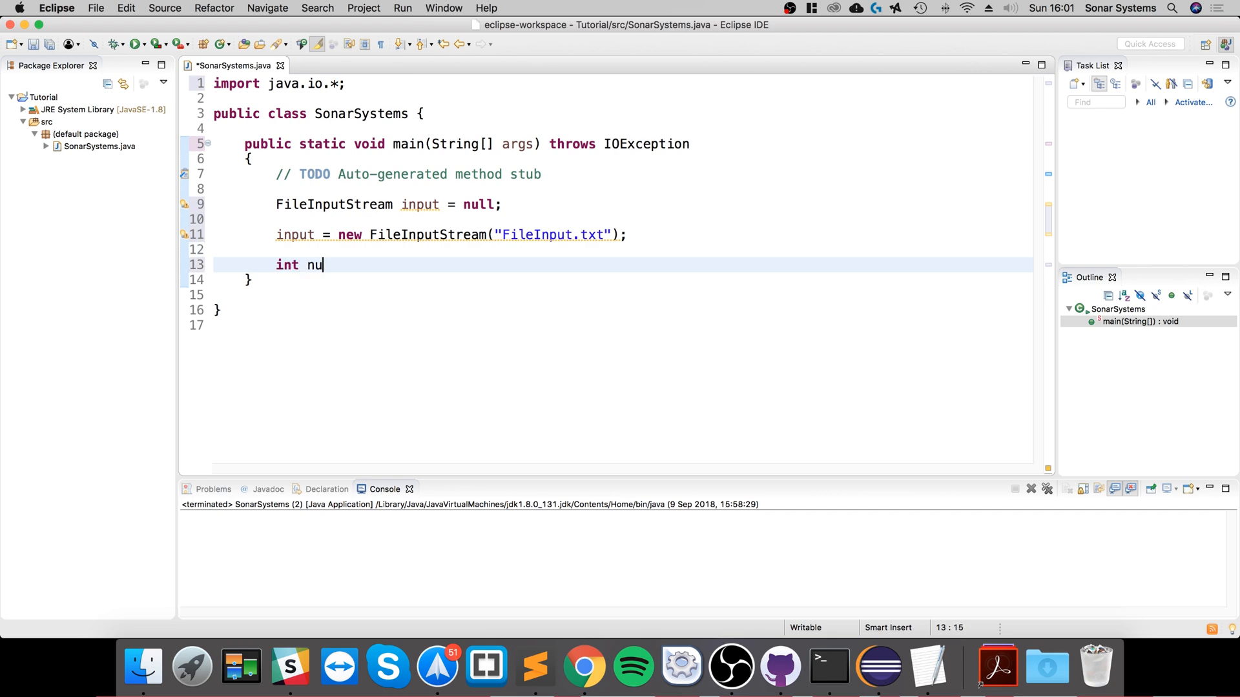
pyautogui.write('mber;')
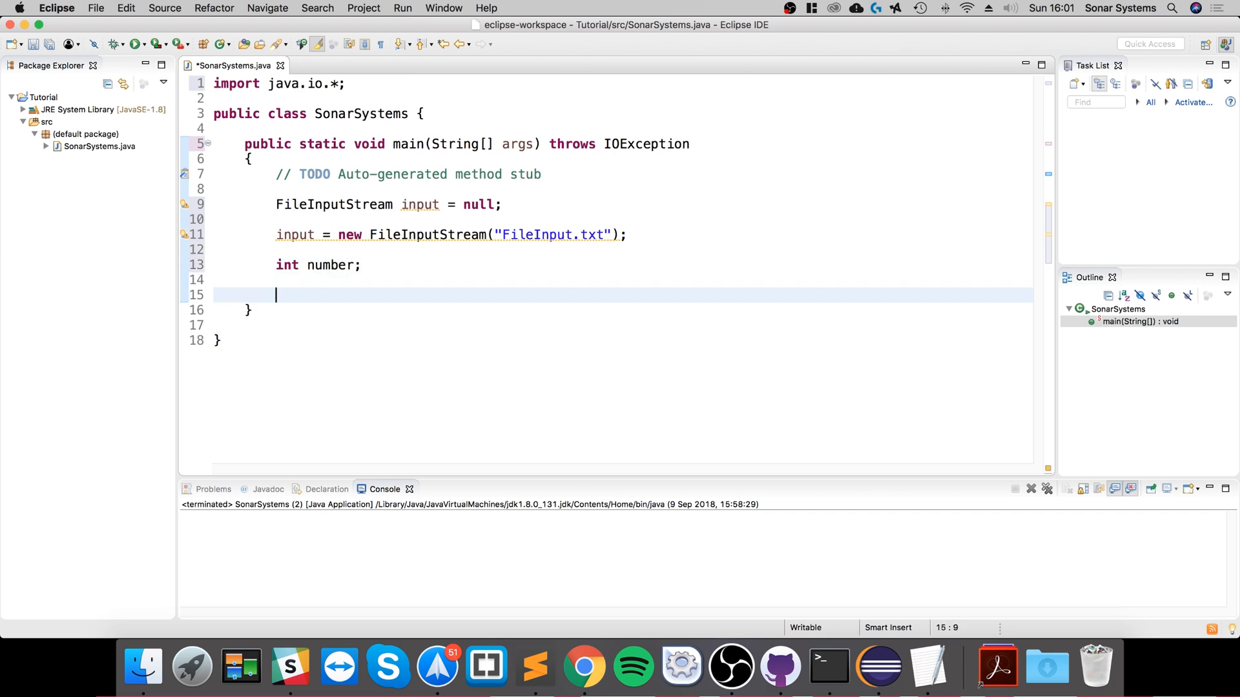
# Write a while loop reading bytes with input.read() until it returns -1
pyautogui.write('while')
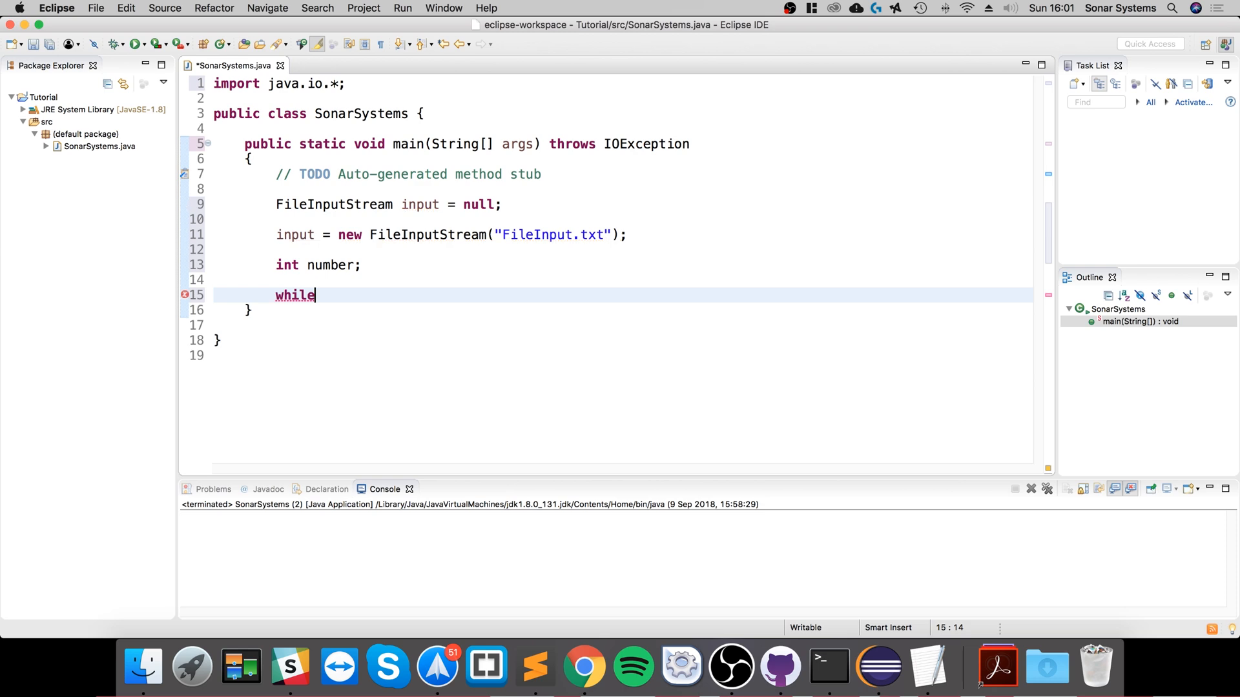
pyautogui.write('()')
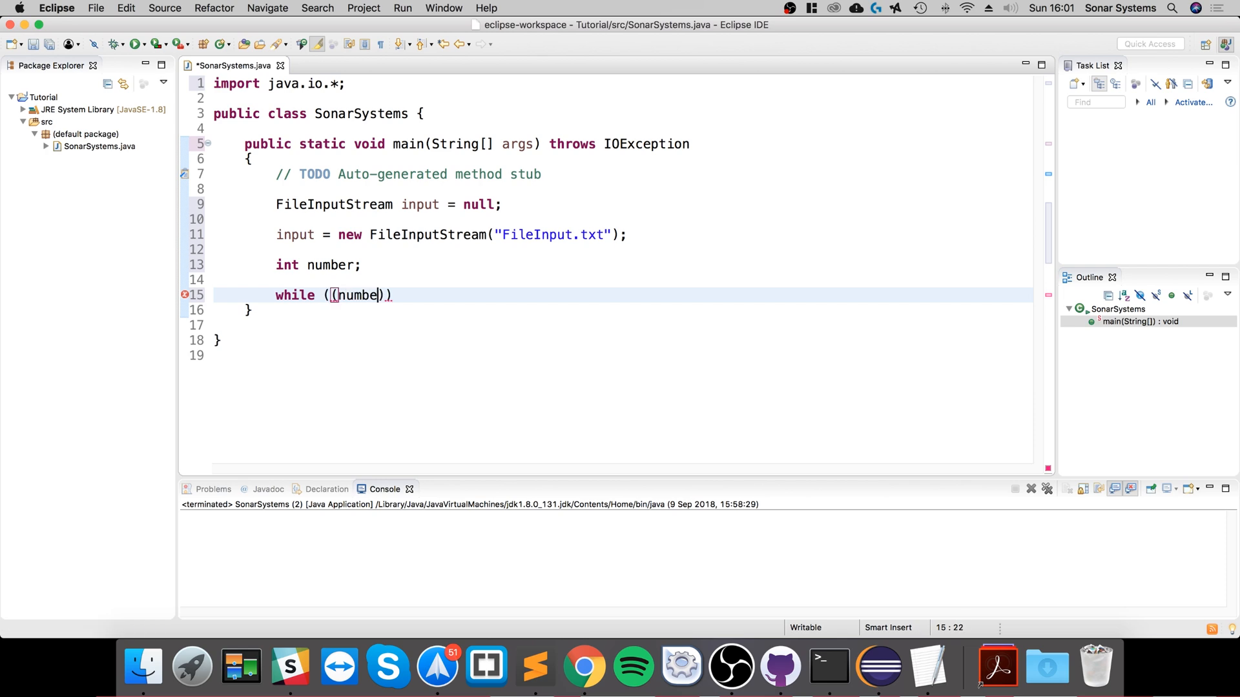
pyautogui.write('= input.read(b')
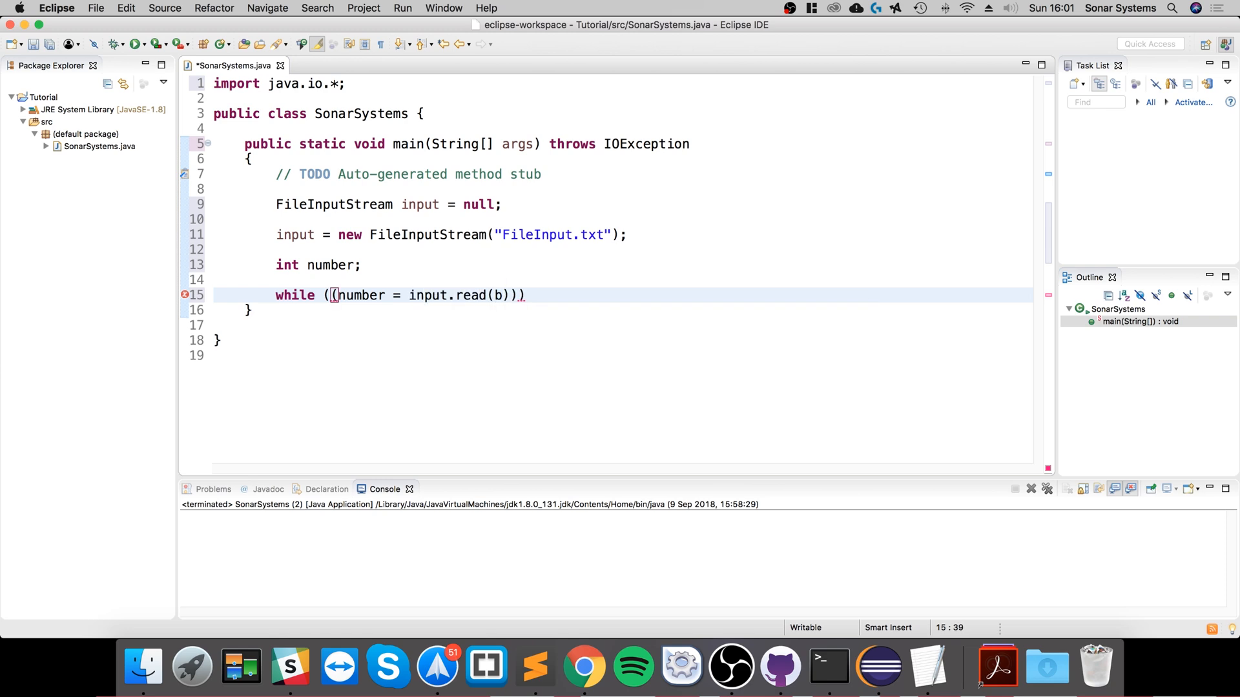
pyautogui.press('Backspace')
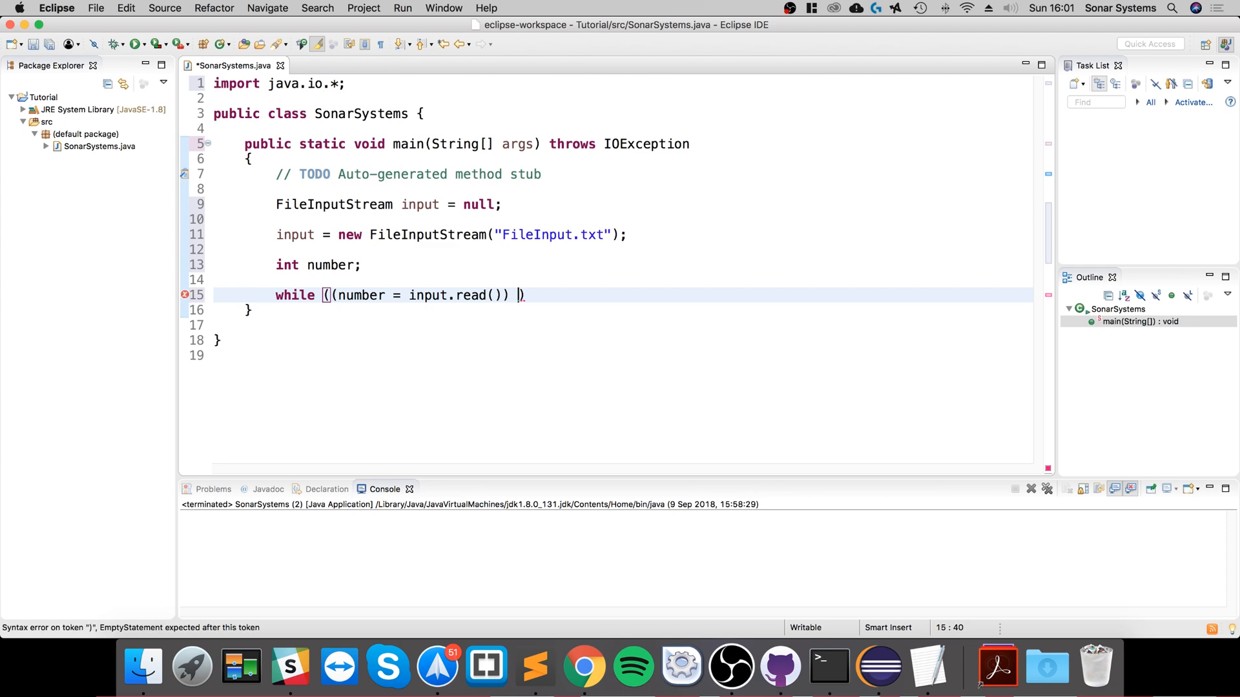
pyautogui.write('!= -1')
pyautogui.write('{')
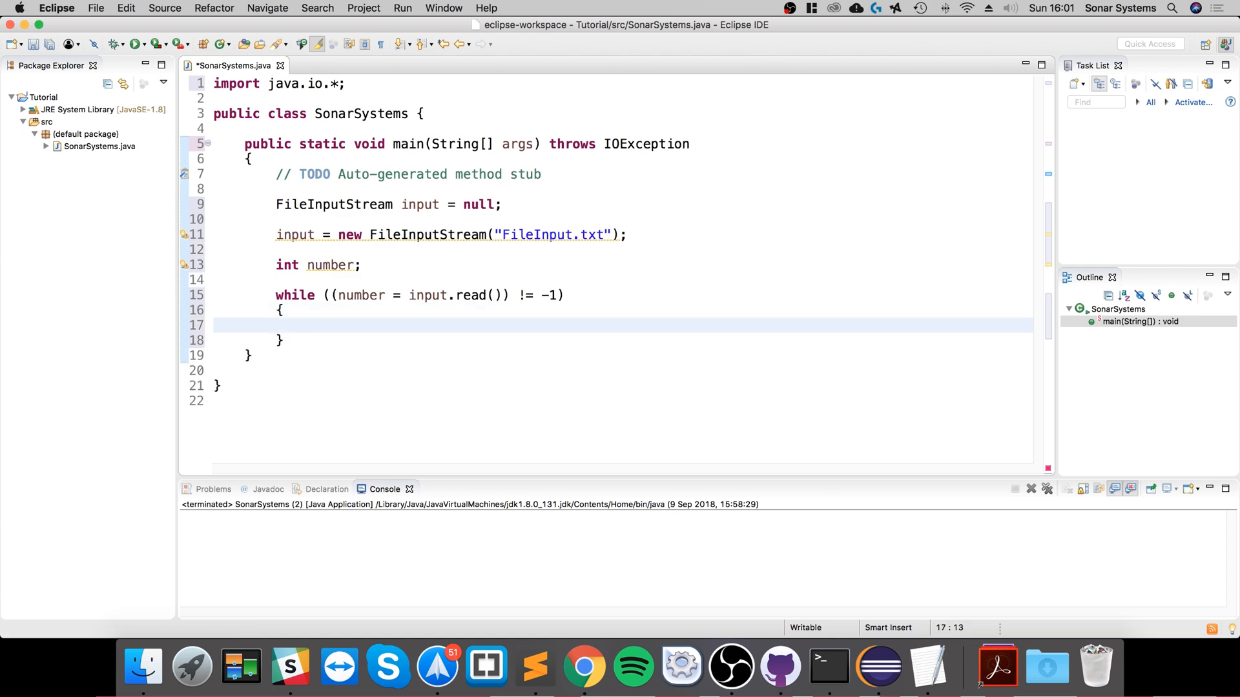
# Print each read byte with System.out.println(number) inside the loop
pyautogui.write('Systemo')
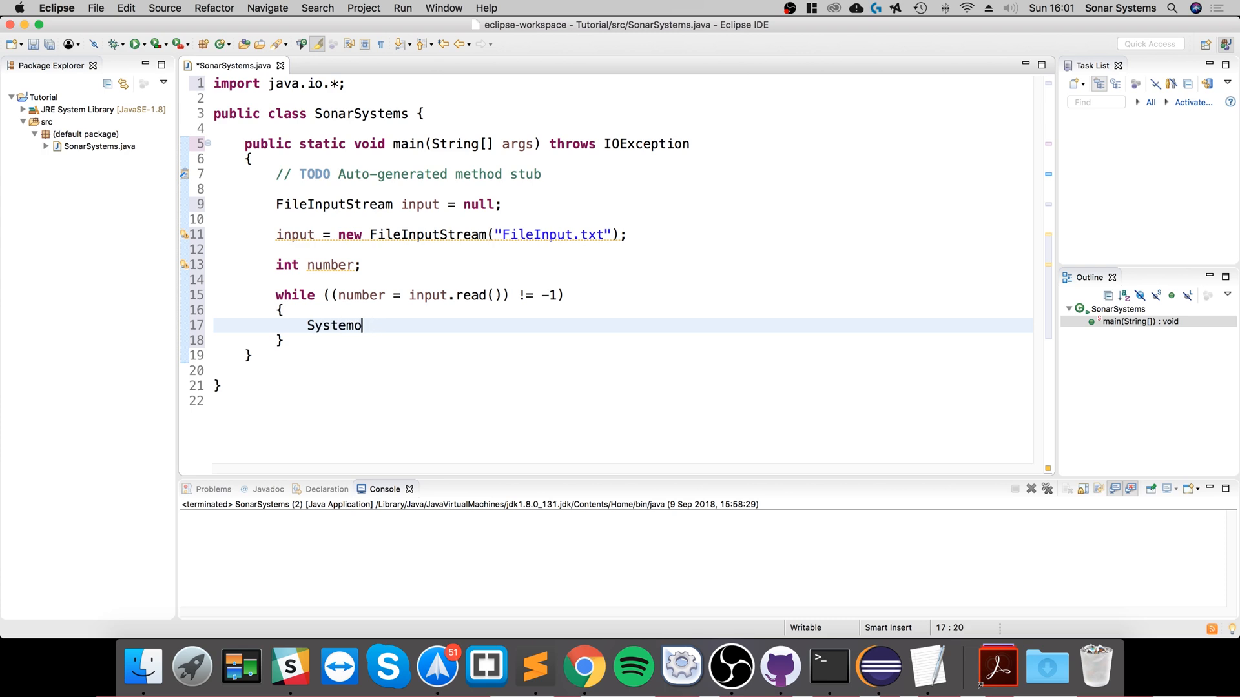
pyautogui.write('.')
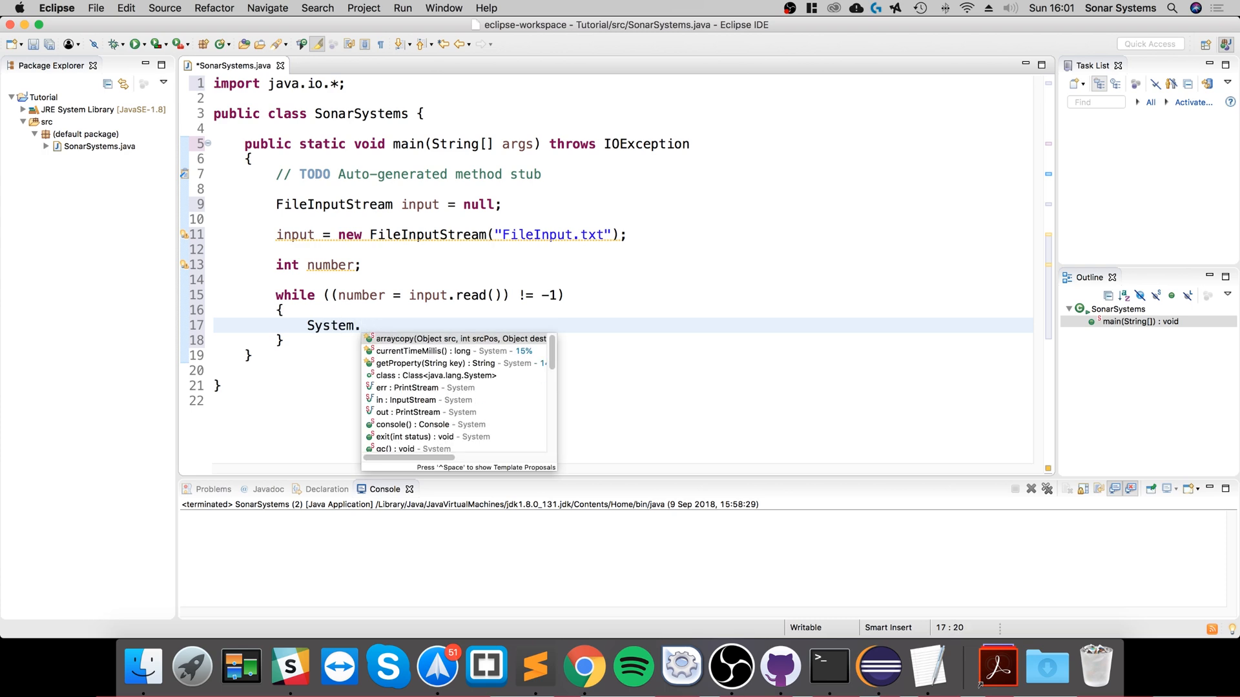
pyautogui.write('out.println();')
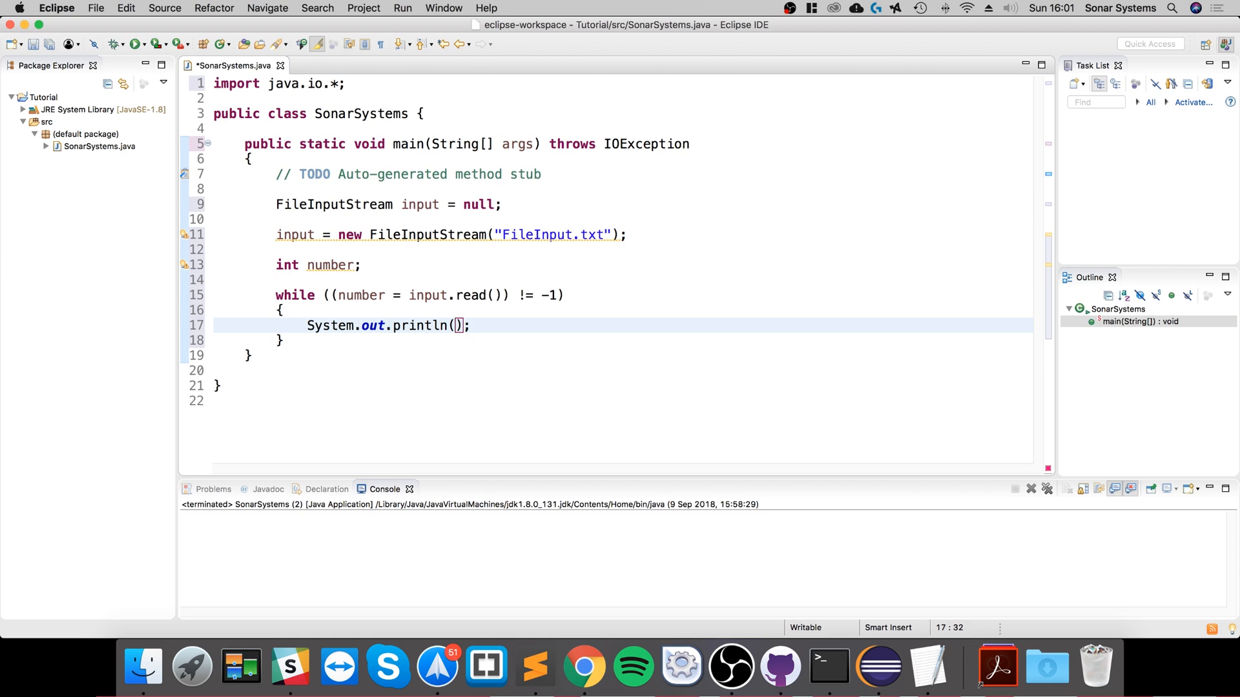
pyautogui.write('number')
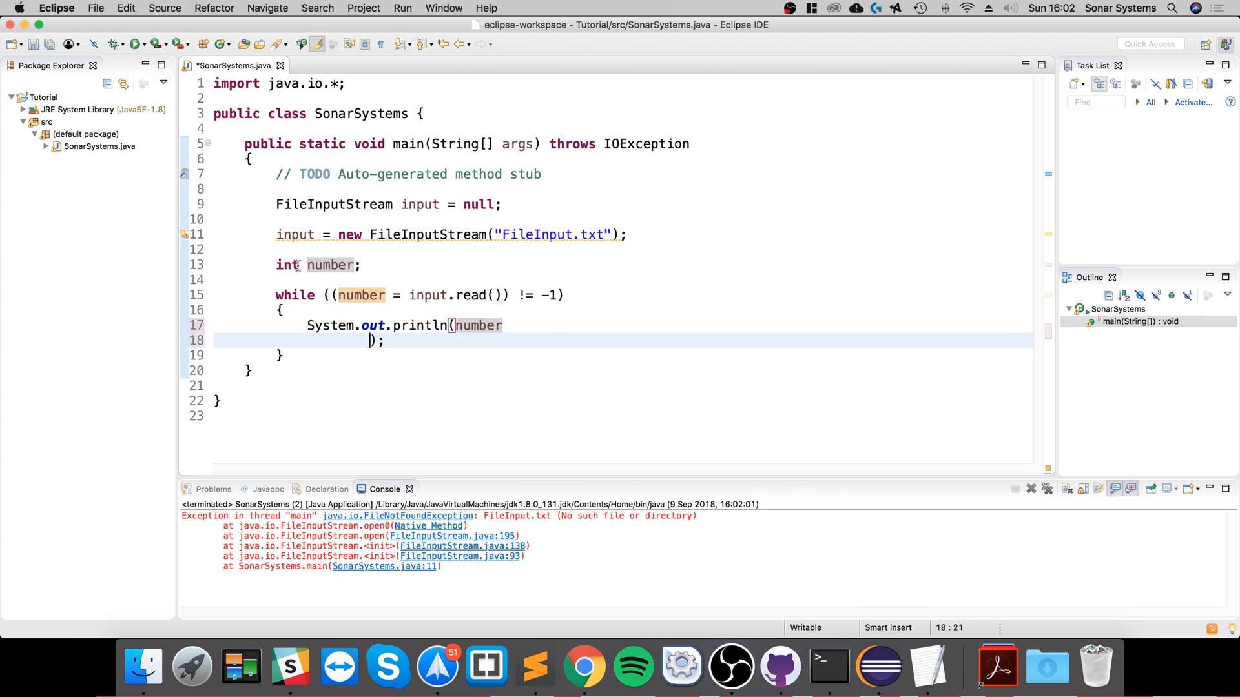
pyautogui.press('Delete')
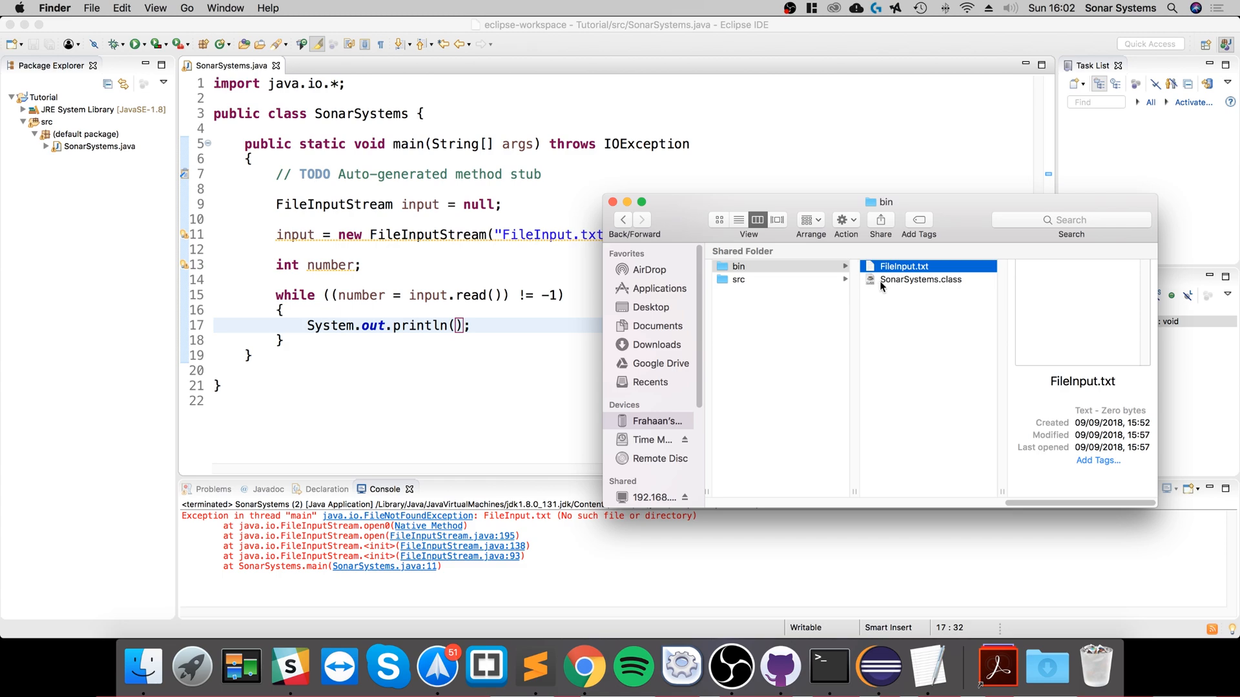
pyautogui.moveTo(827, 296)
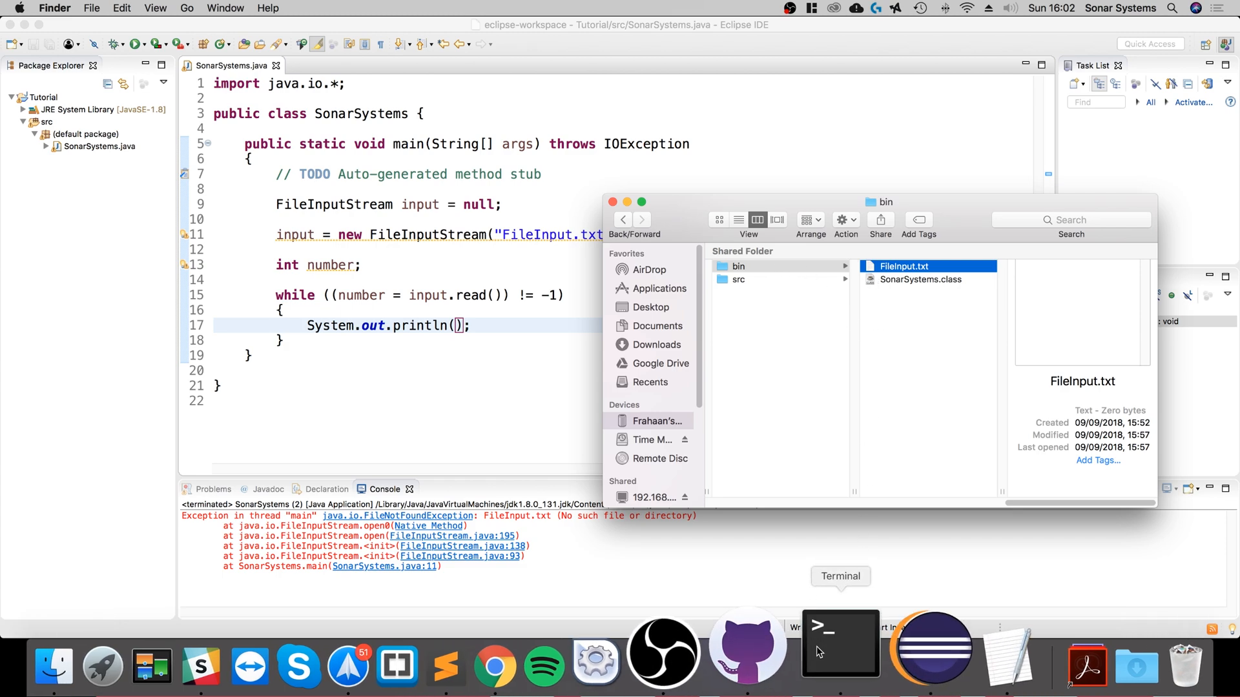
# In Terminal, cd into eclipse-workspace/Tutorial/bin and start running java SonarSystems
pyautogui.click(839, 643)
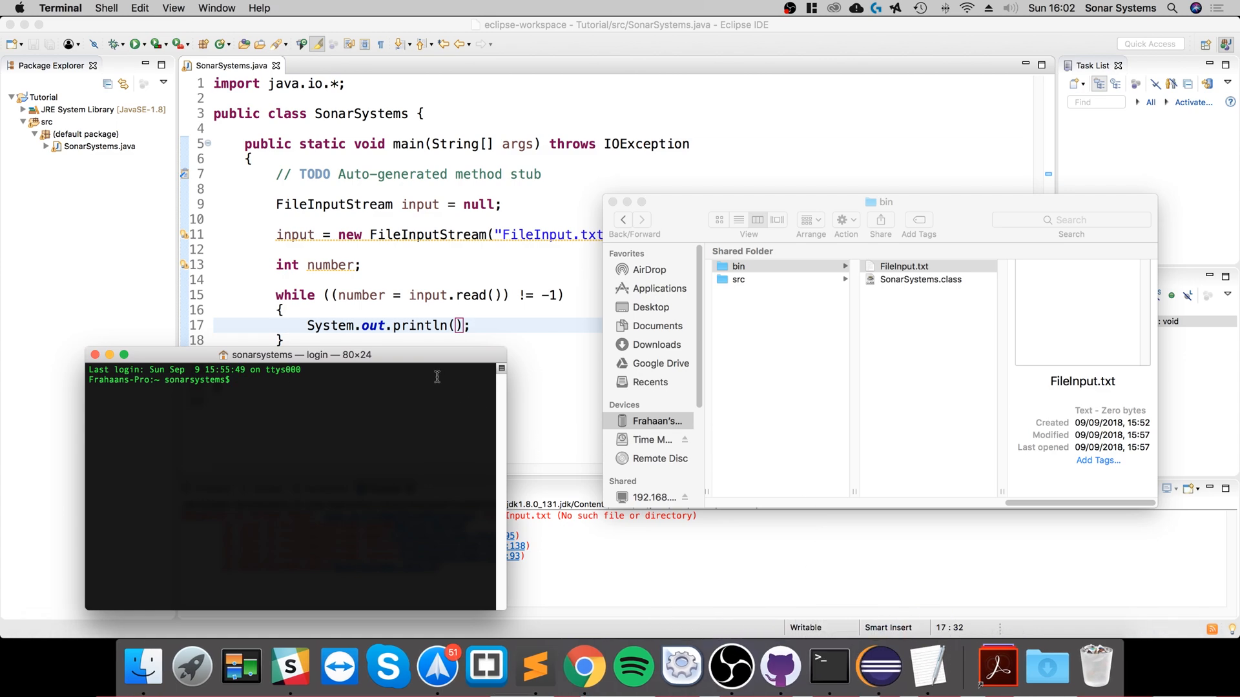
pyautogui.write('cd')
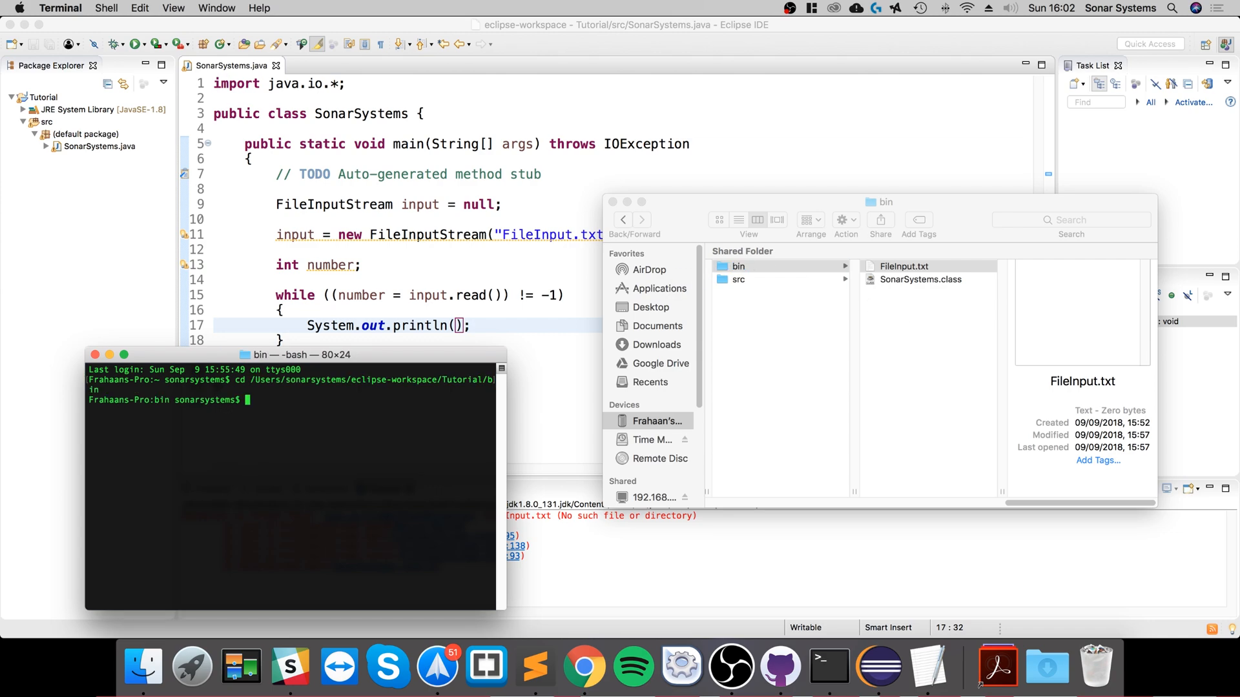
pyautogui.write('java SonarSystems')
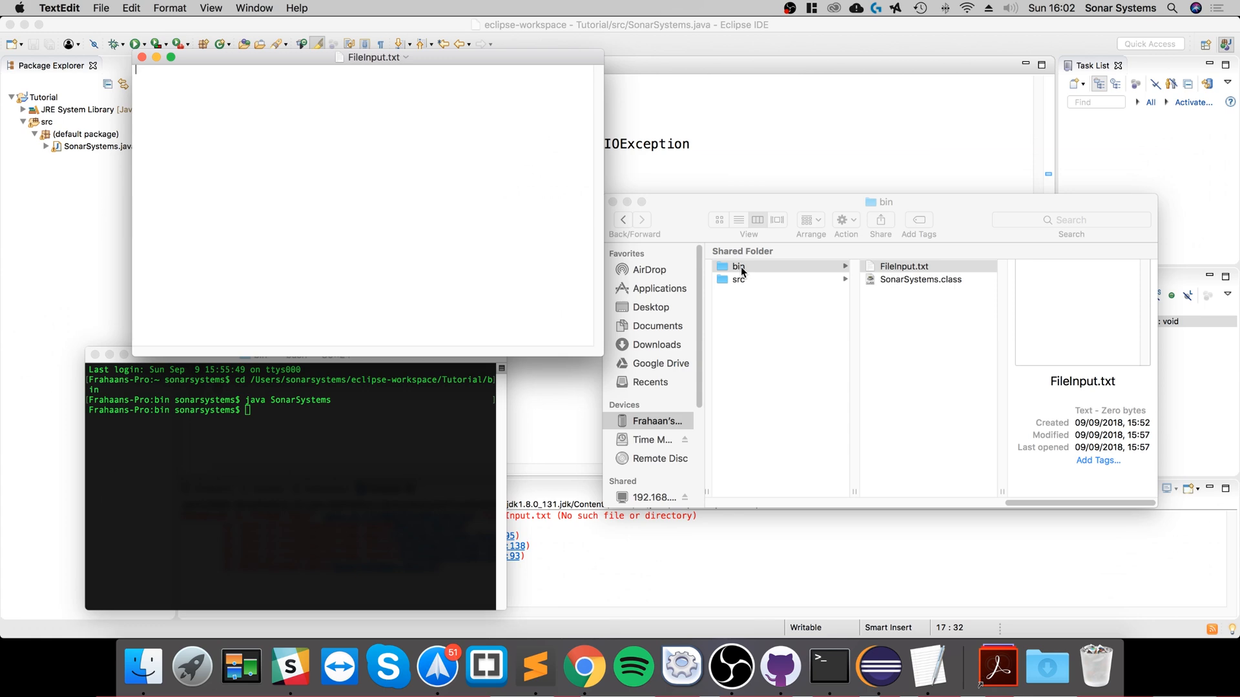
# Write 'Hello WorldA' into FileInput.txt in TextEdit
pyautogui.write('Hello Wo')
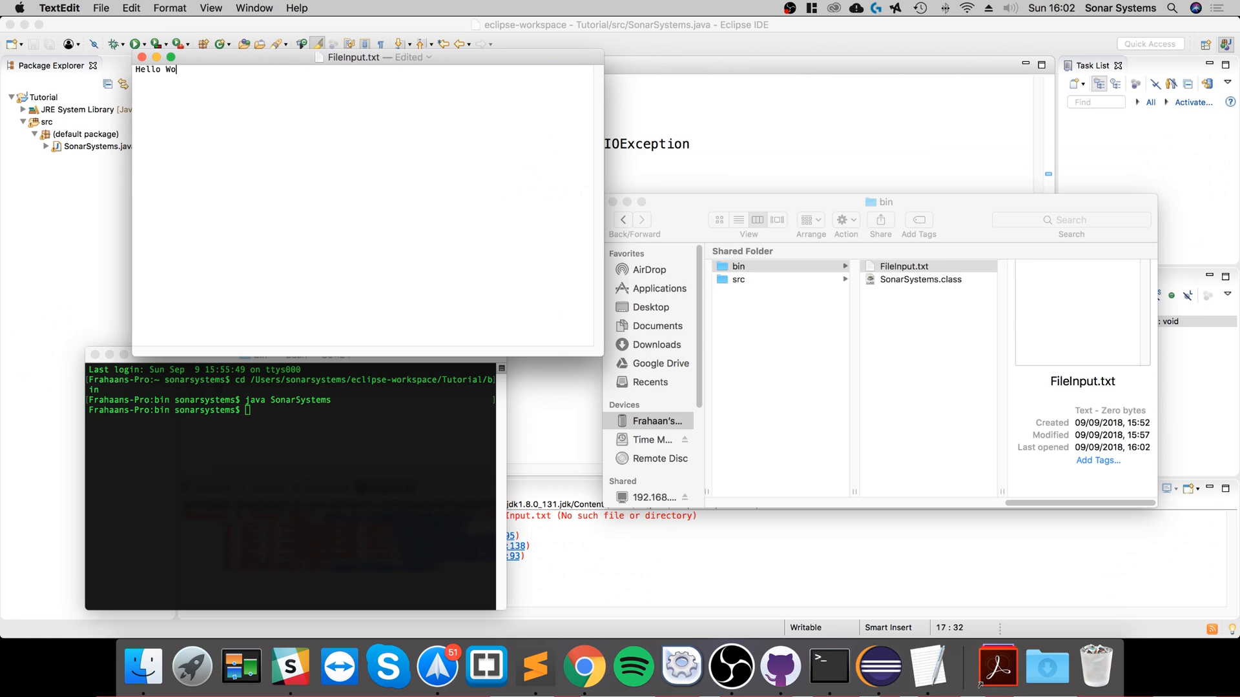
pyautogui.write('rldA')
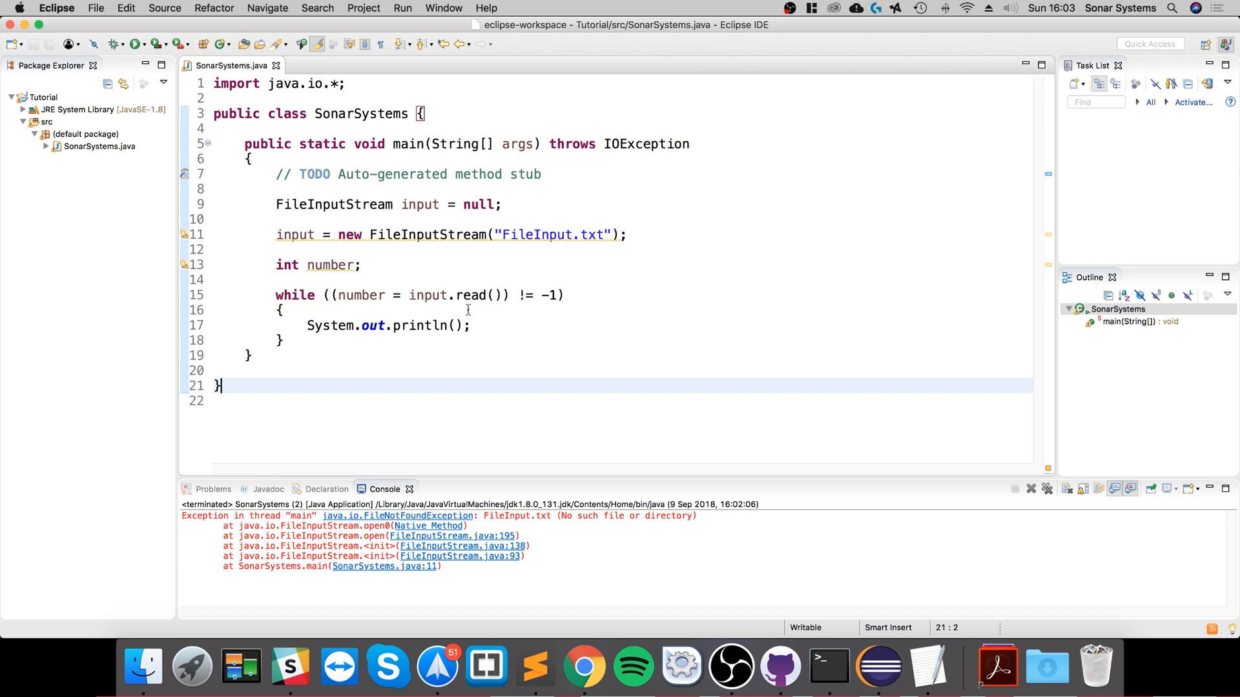
pyautogui.moveTo(496, 301)
pyautogui.write('number')
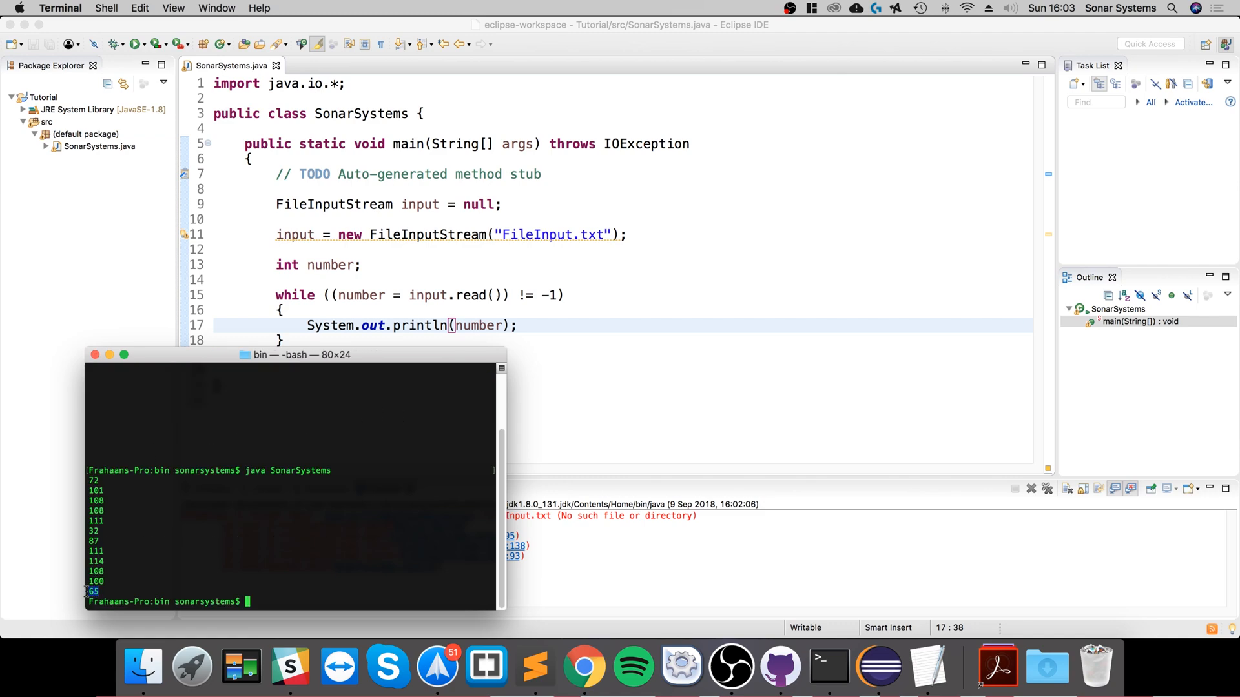
pyautogui.moveTo(236, 544)
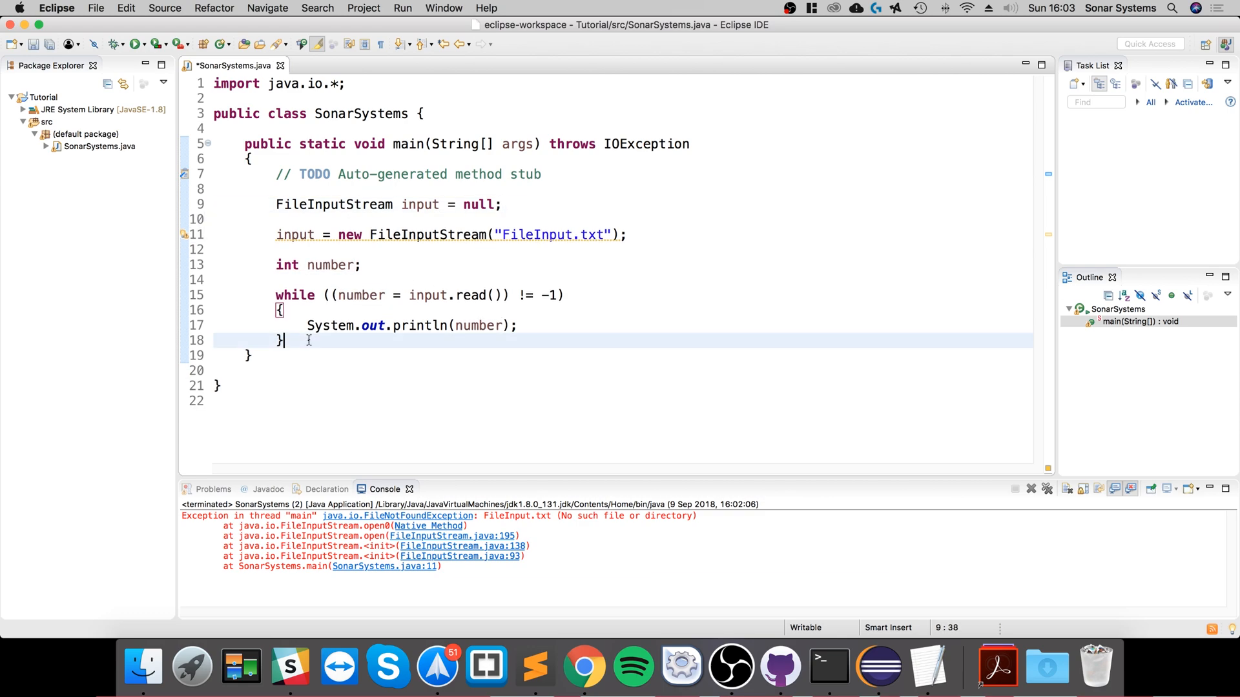
# Declare 'FileOutputStream output = null;' in main
pyautogui.write('File')
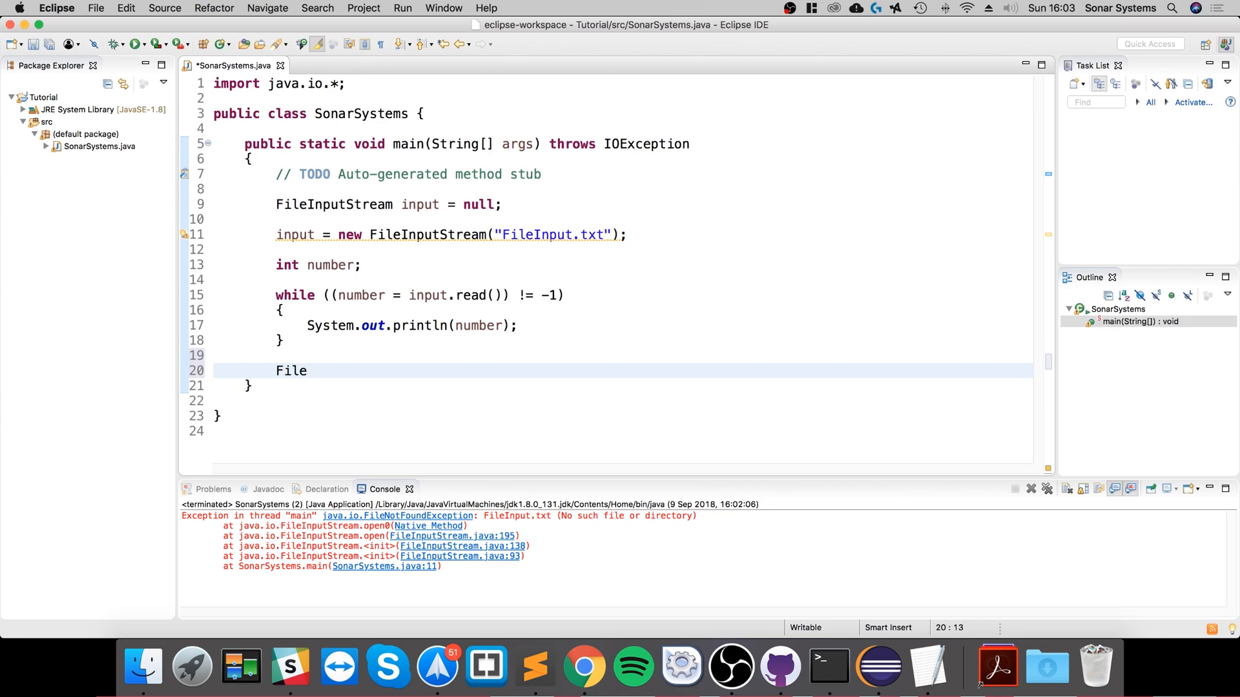
pyautogui.write('OutputSy')
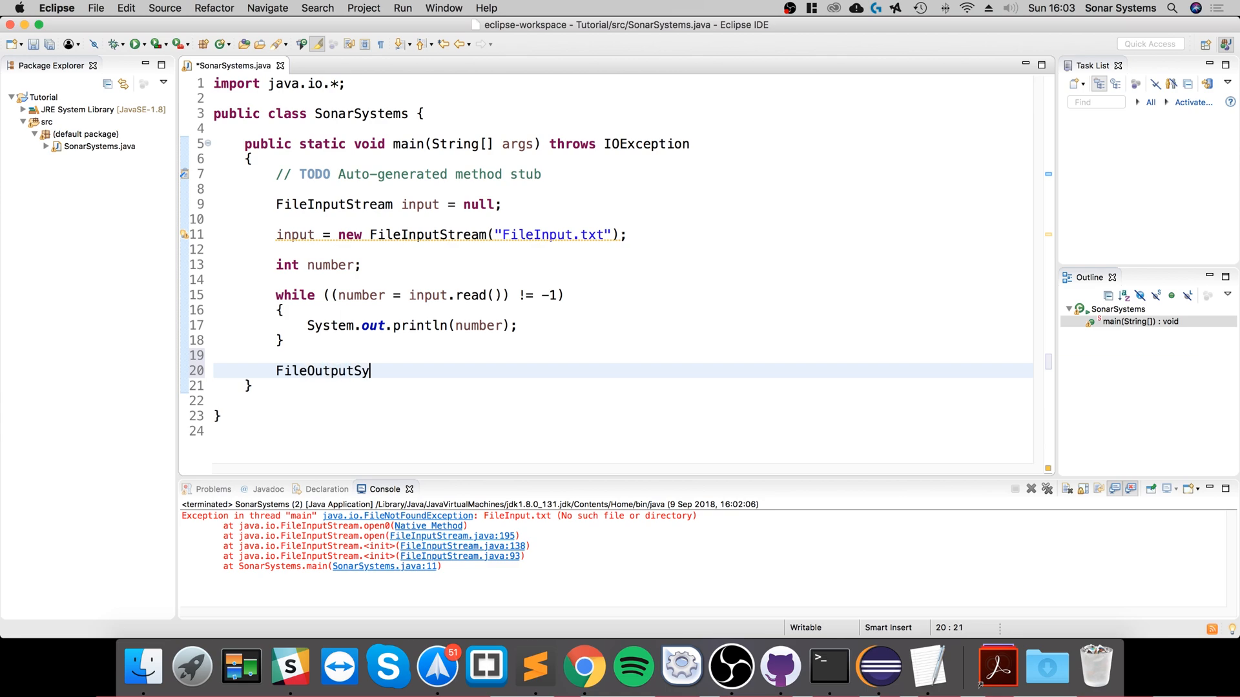
pyautogui.write('tre')
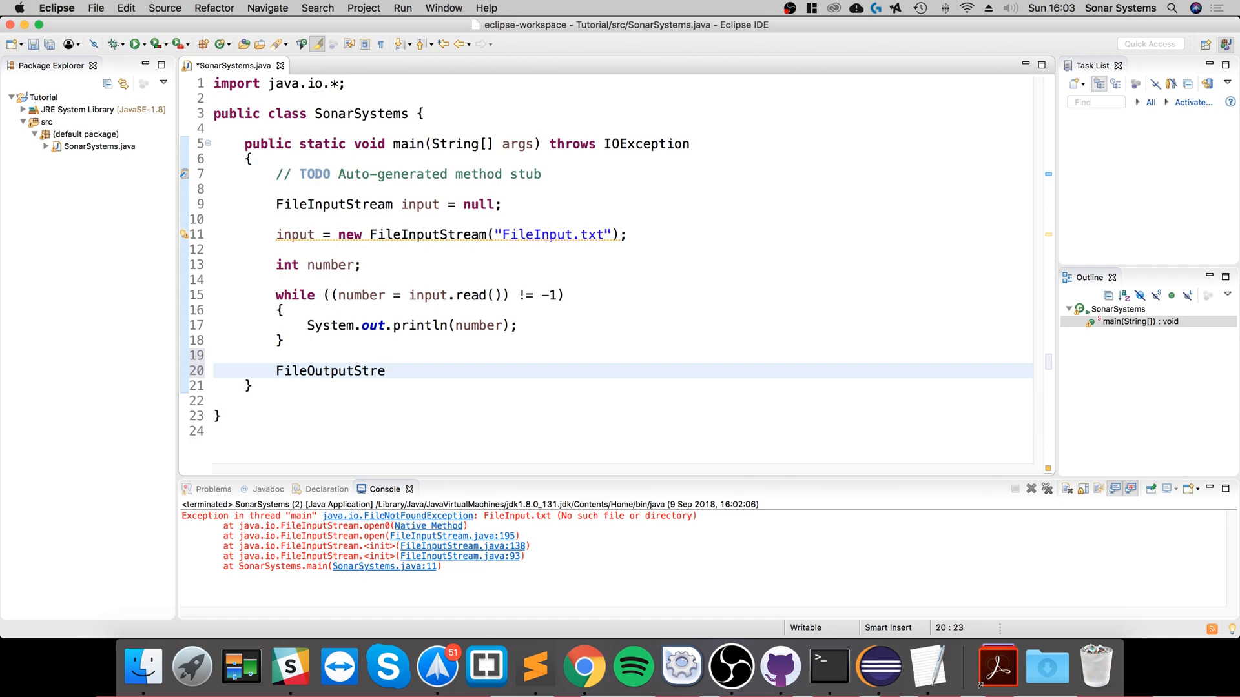
pyautogui.write('am output = null;')
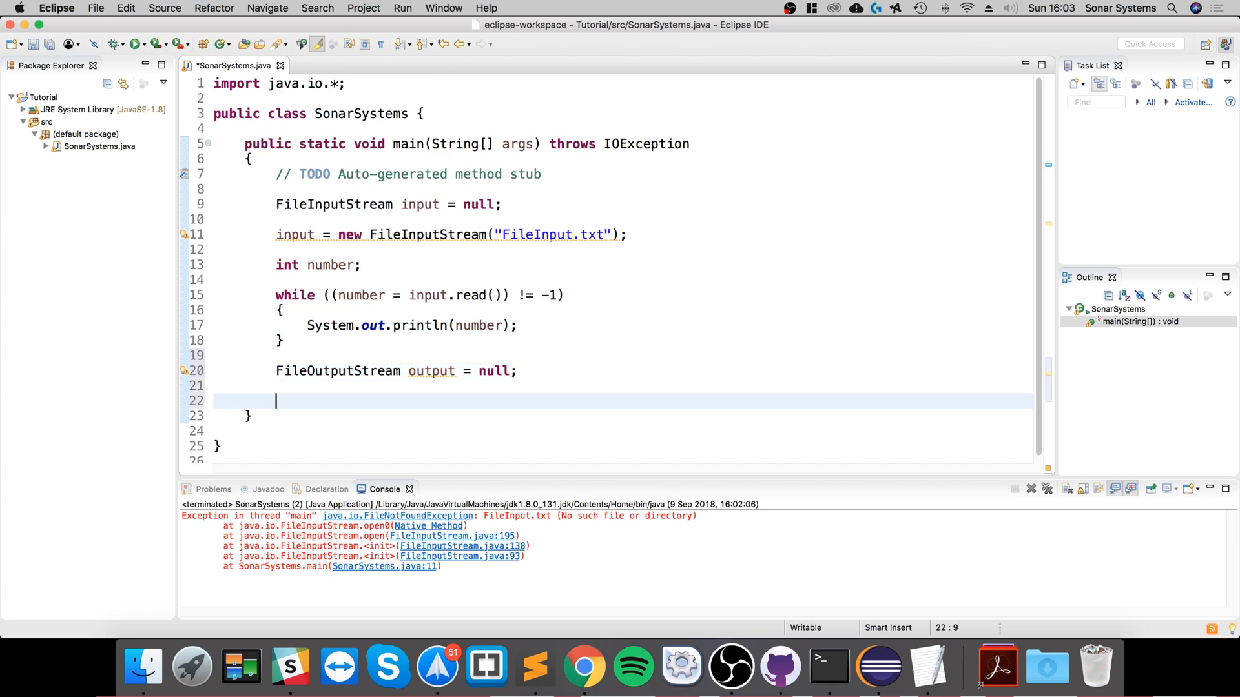
# Assign output a new FileOutputStream for "Awesome.txt"
pyautogui.write('output')
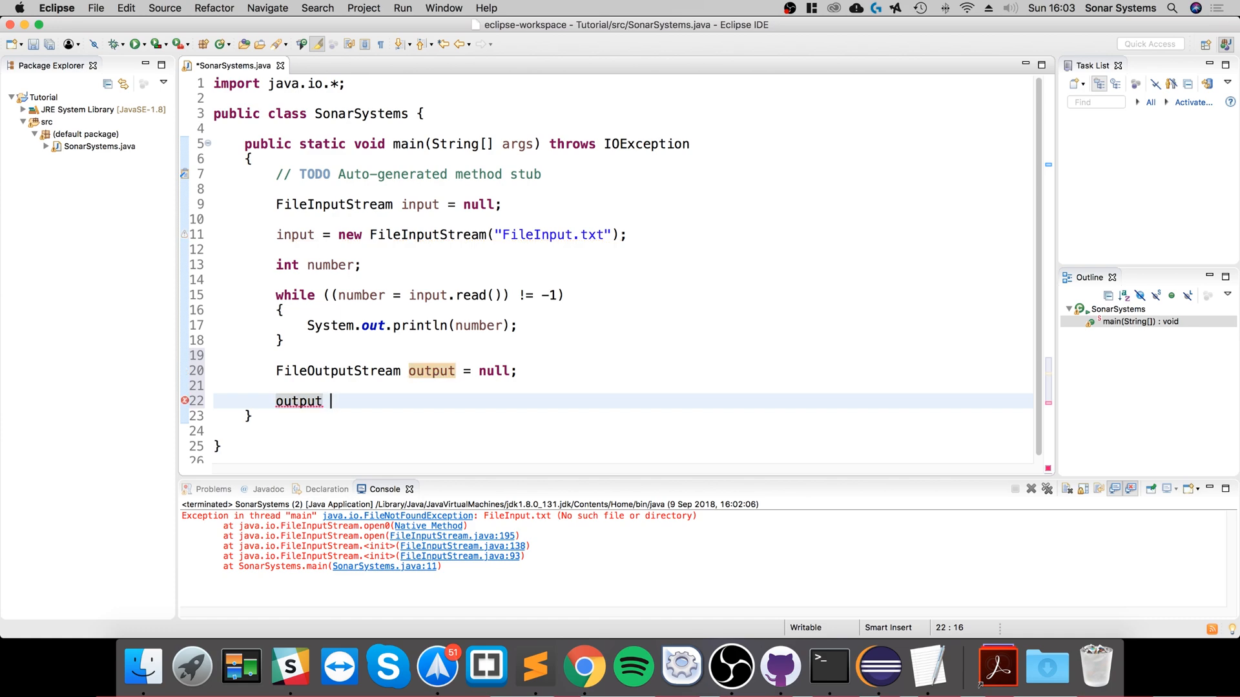
pyautogui.write('= new File')
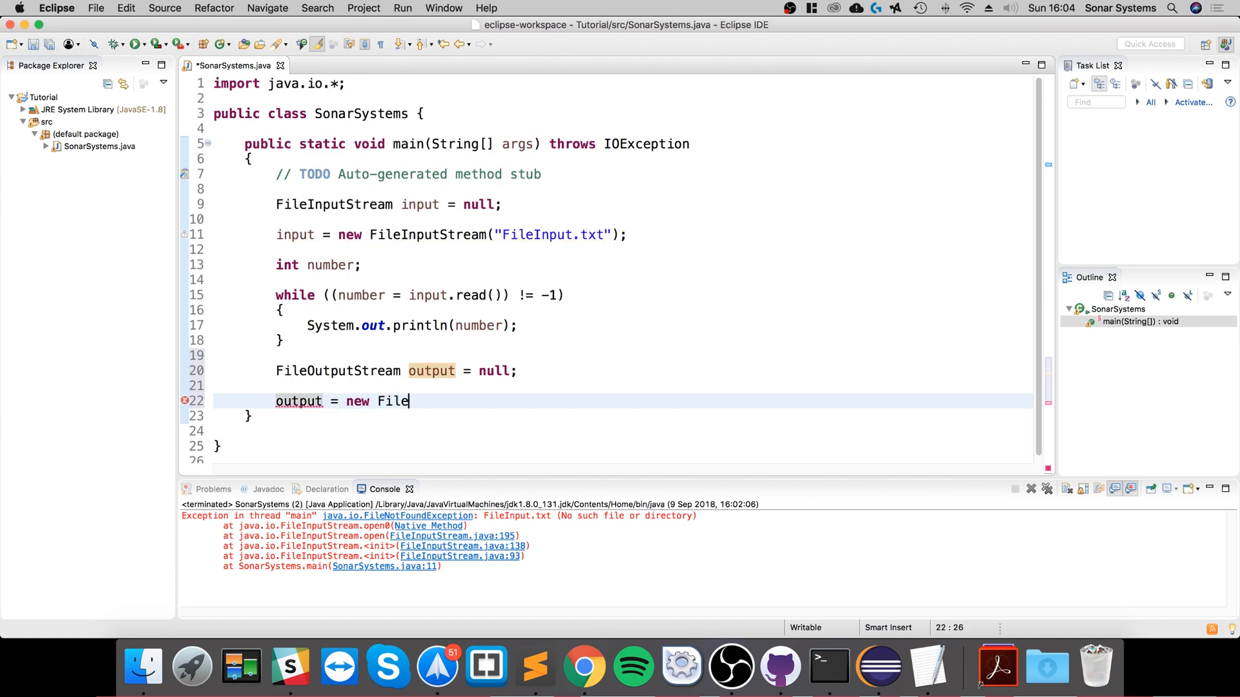
pyautogui.write('Output')
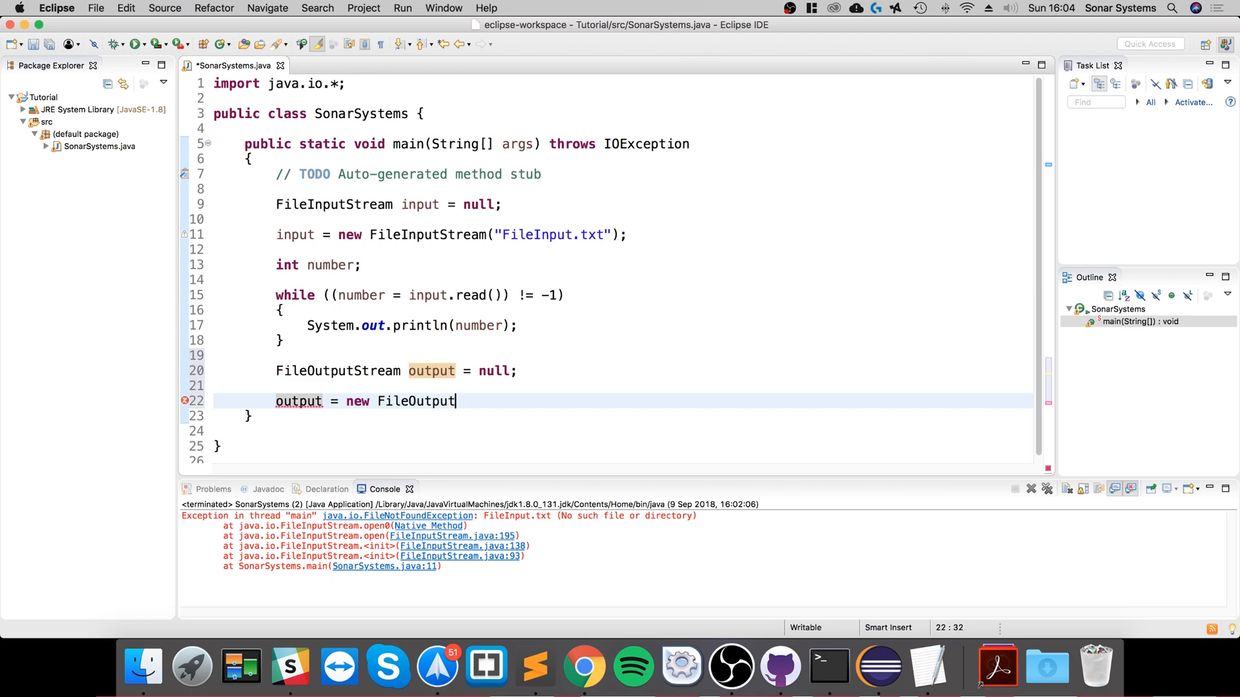
pyautogui.write('Stream')
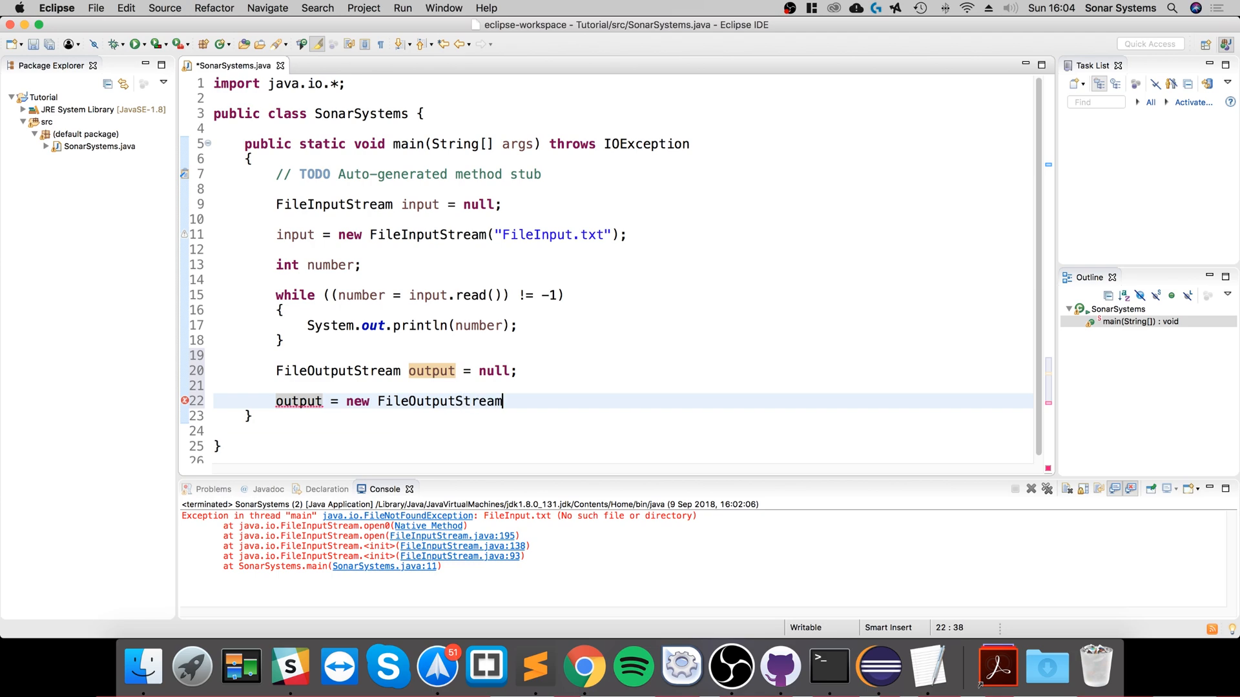
pyautogui.write('("");')
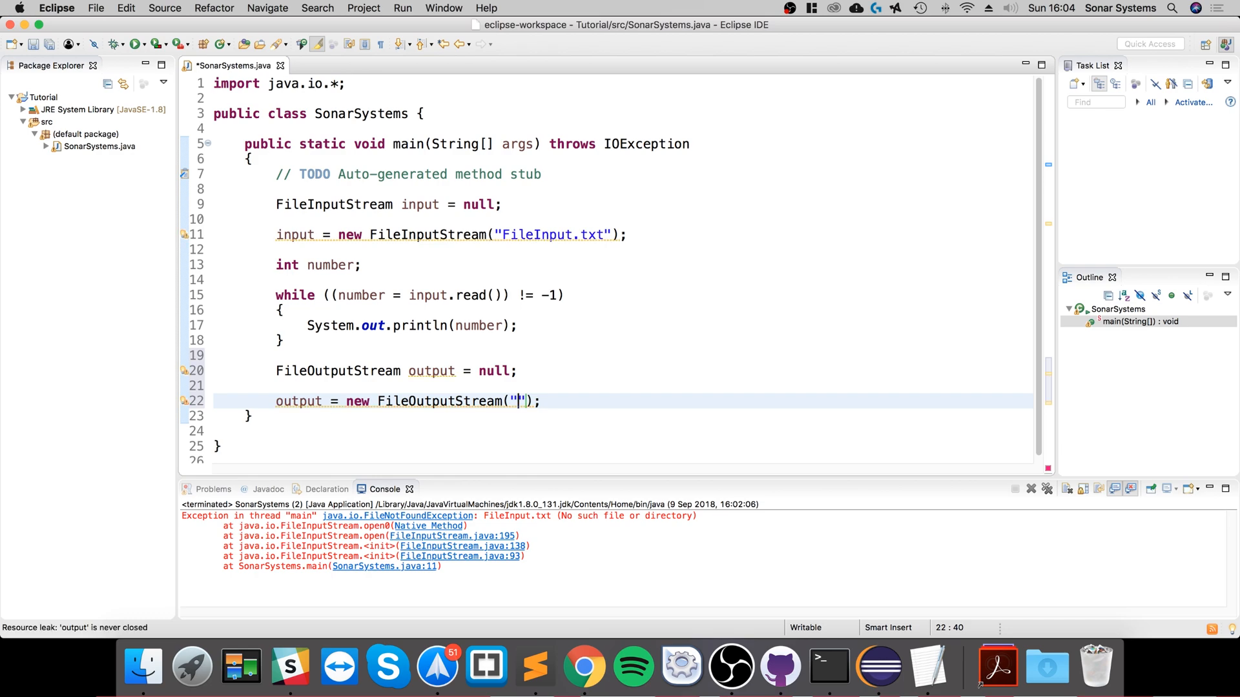
pyautogui.write('Awesome.t')
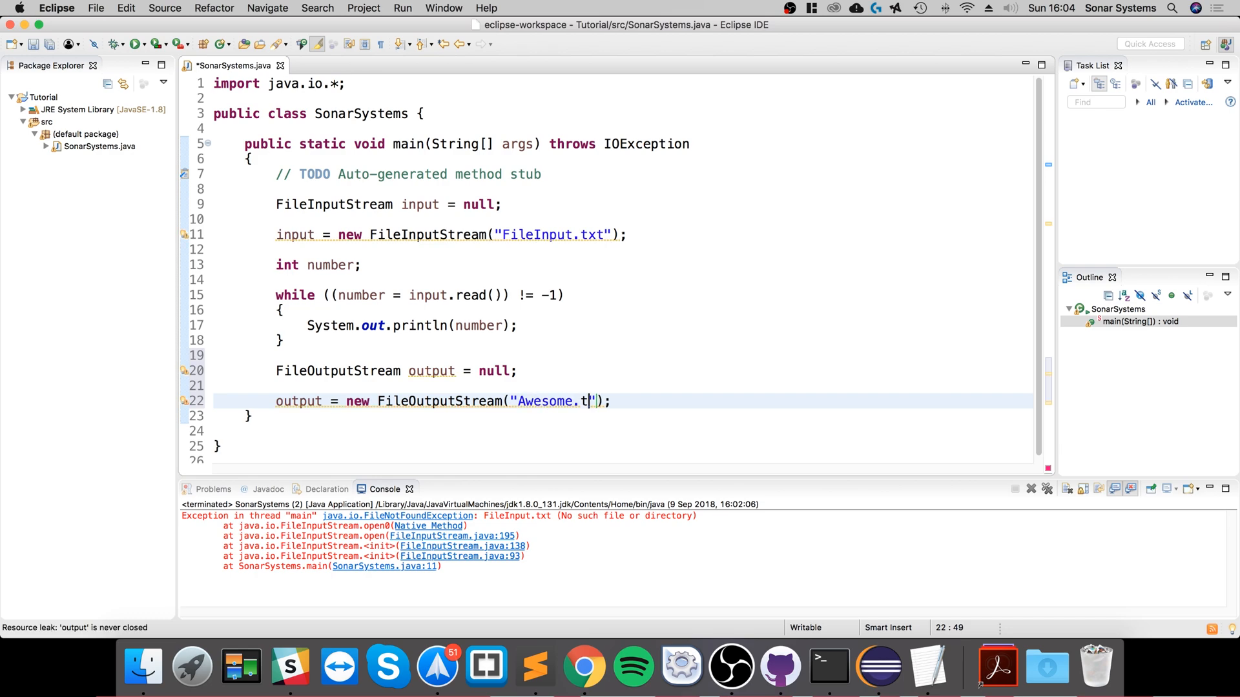
pyautogui.write('xt')
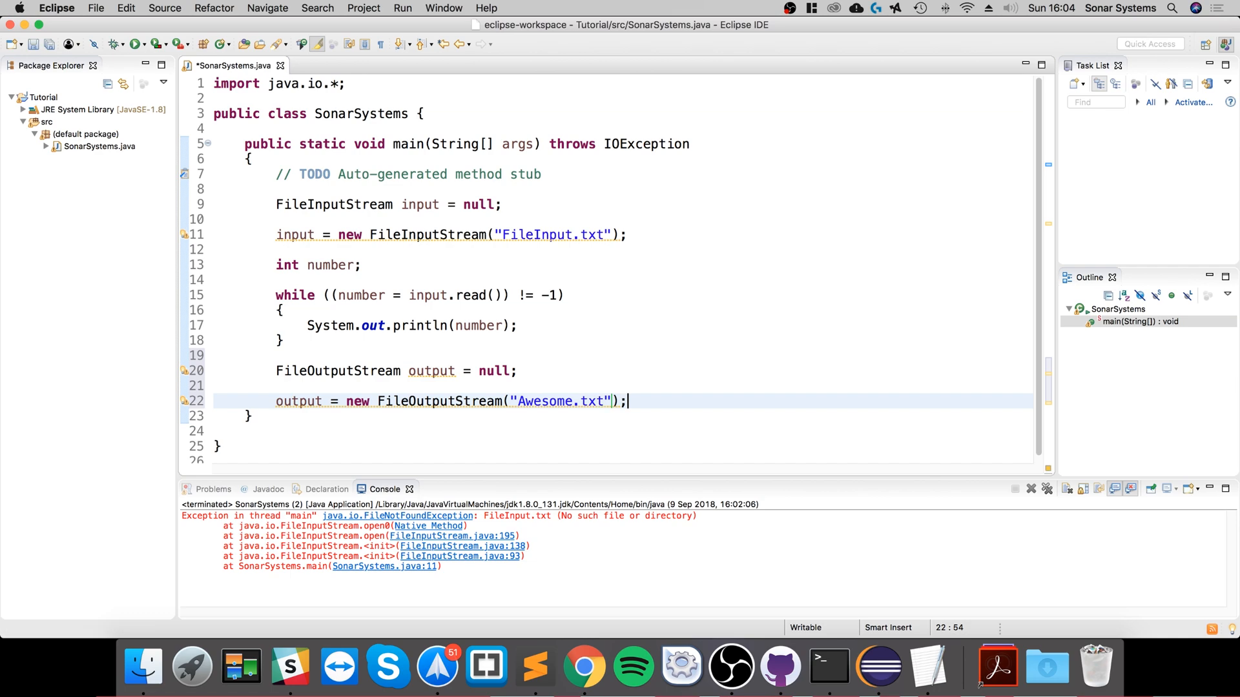
# Write byte 65 with output.write(65) and save SonarSystems.java
pyautogui.write('out.')
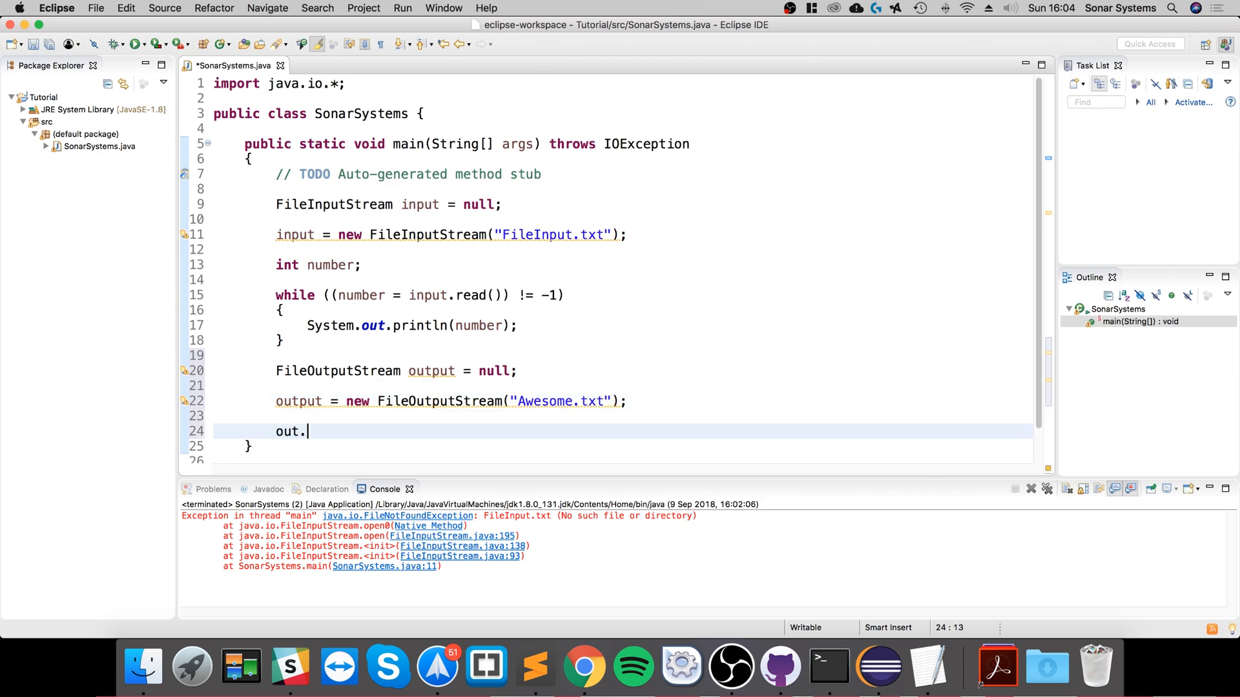
pyautogui.write('write();')
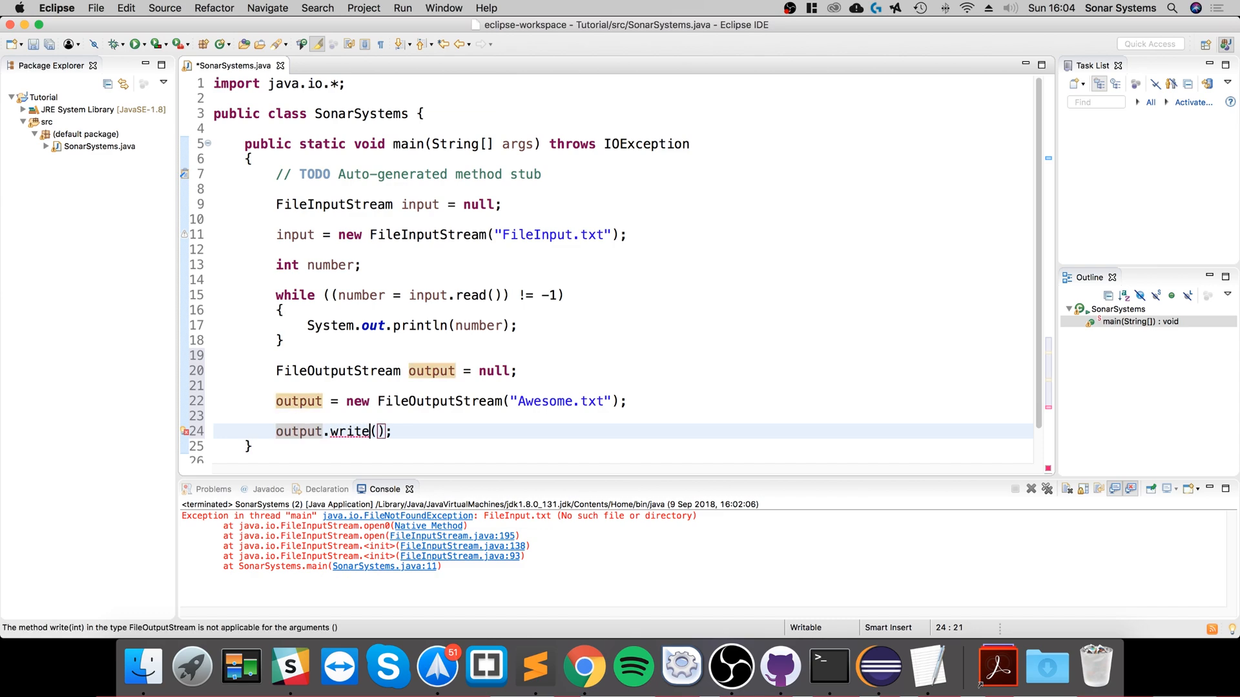
pyautogui.write('65')
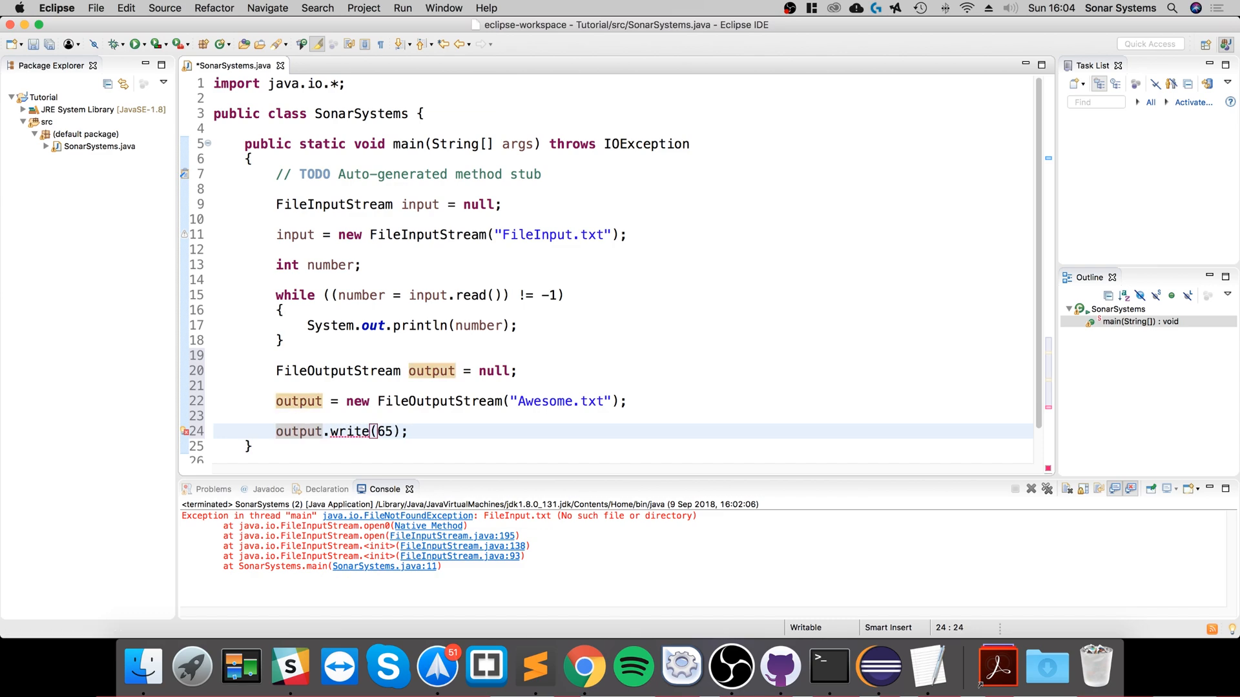
pyautogui.press('cmd+s')
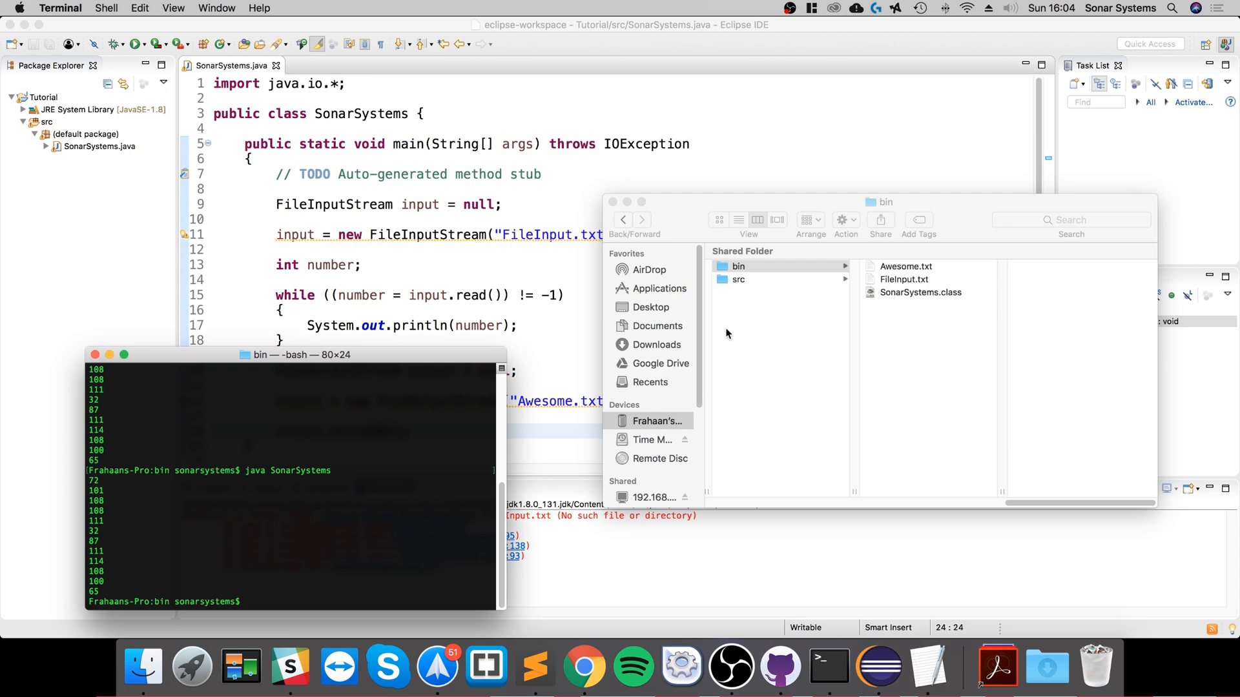
pyautogui.moveTo(894, 268)
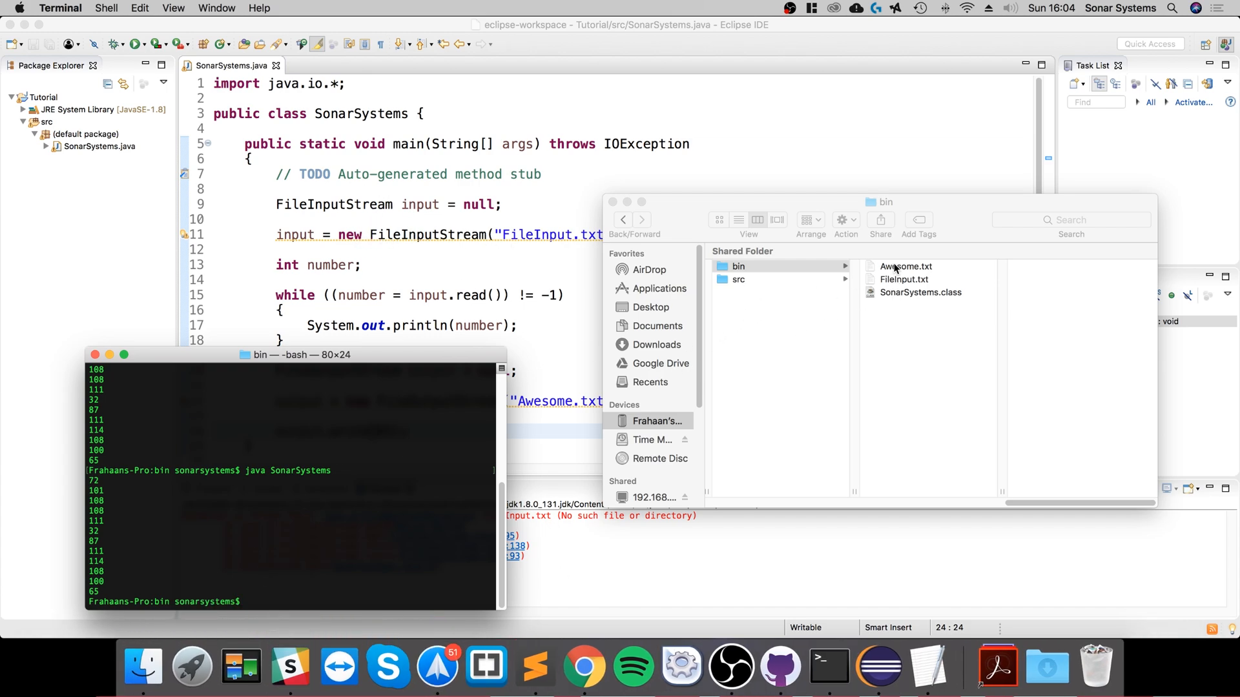
# Open Awesome.txt from the bin folder to confirm it contains the letter A
pyautogui.doubleClick(904, 266)
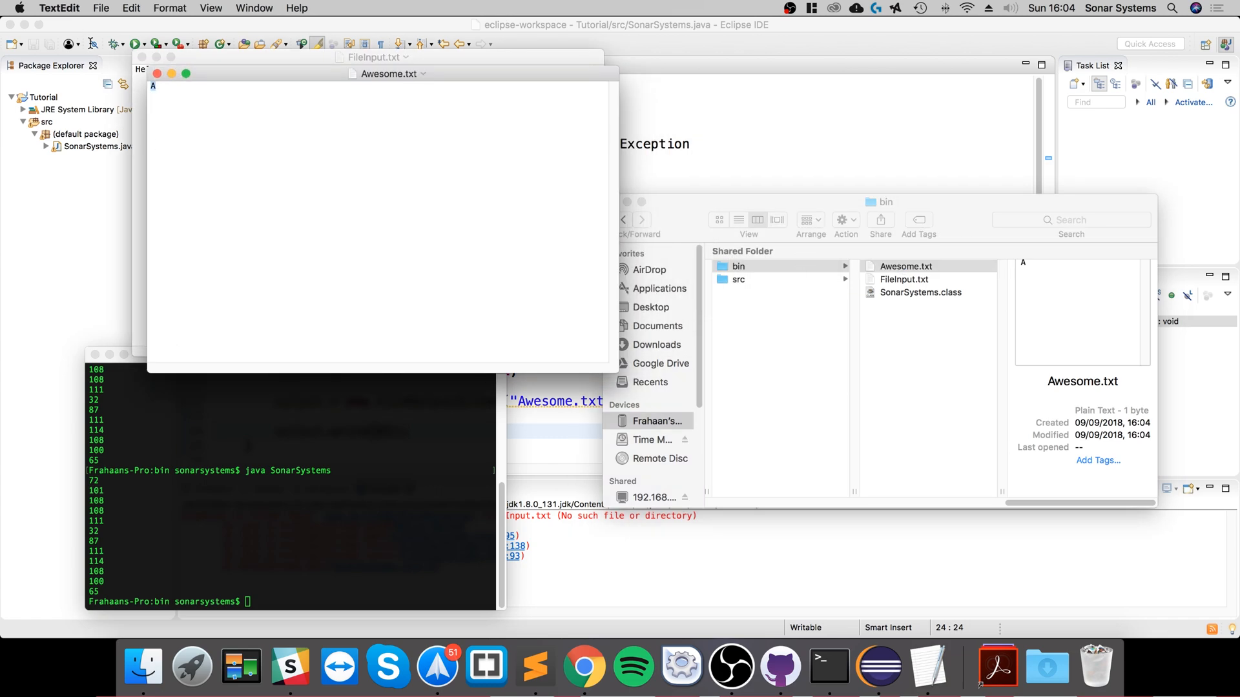
pyautogui.moveTo(456, 210)
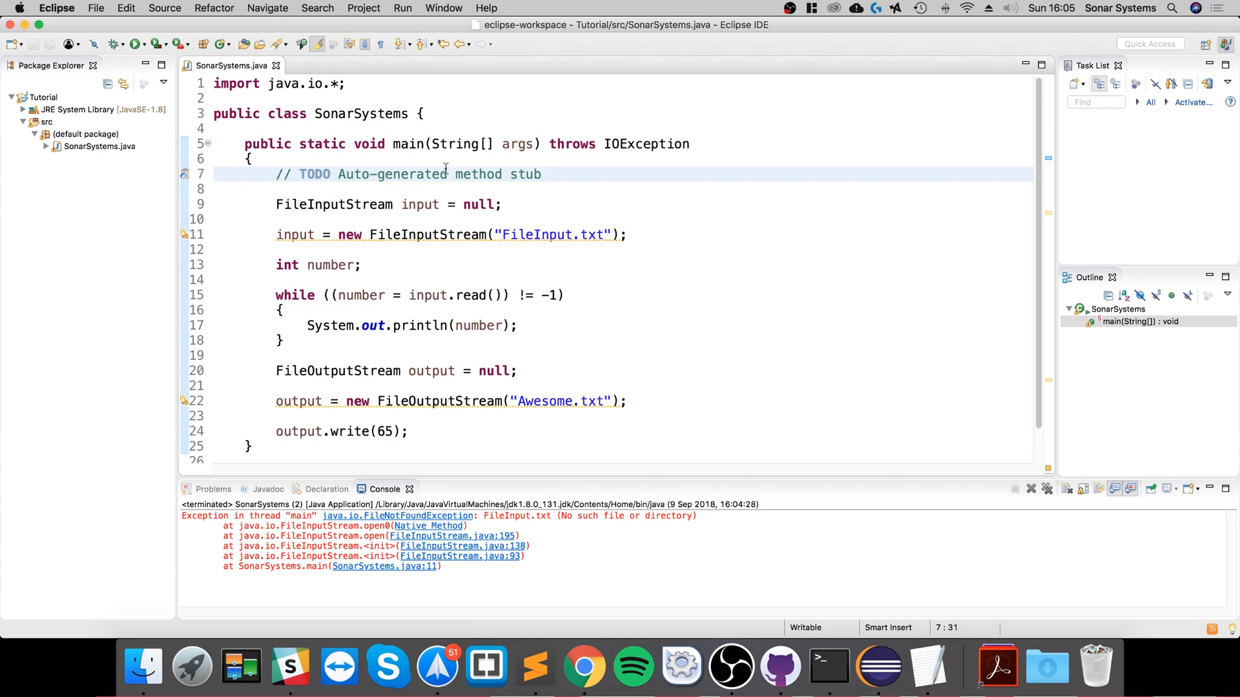
# Duplicate the write call so byte 66 is written after 65
pyautogui.click(449, 174)
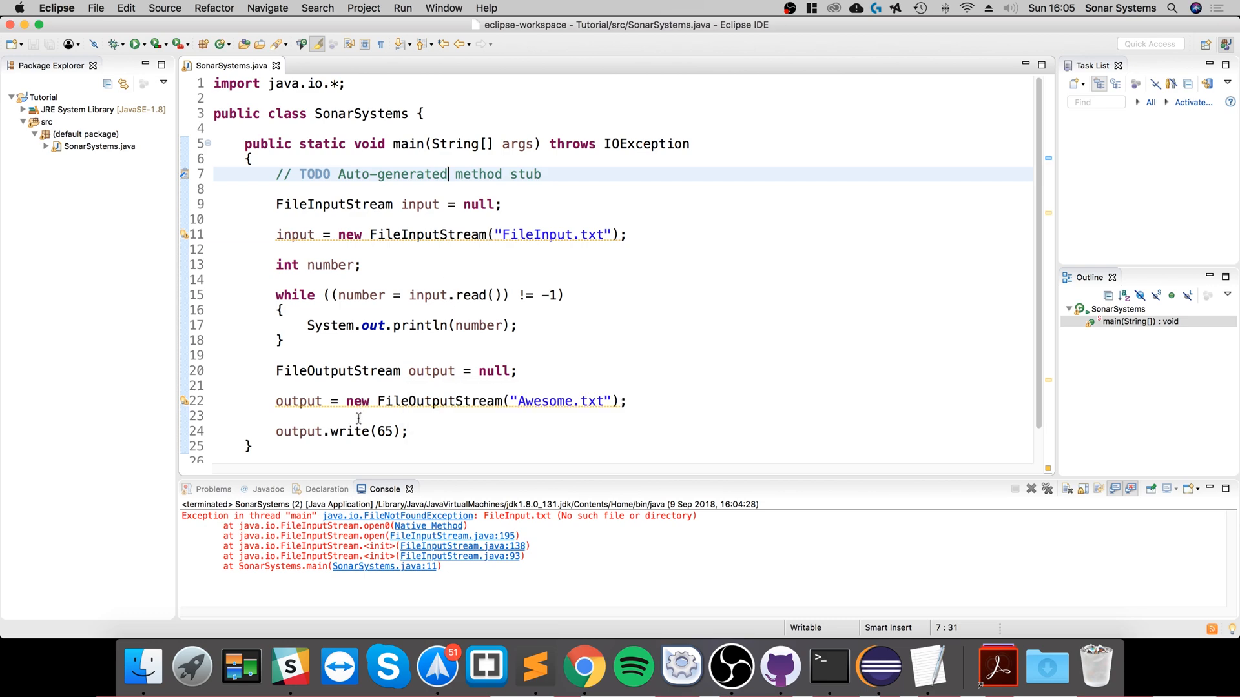
pyautogui.click(364, 431)
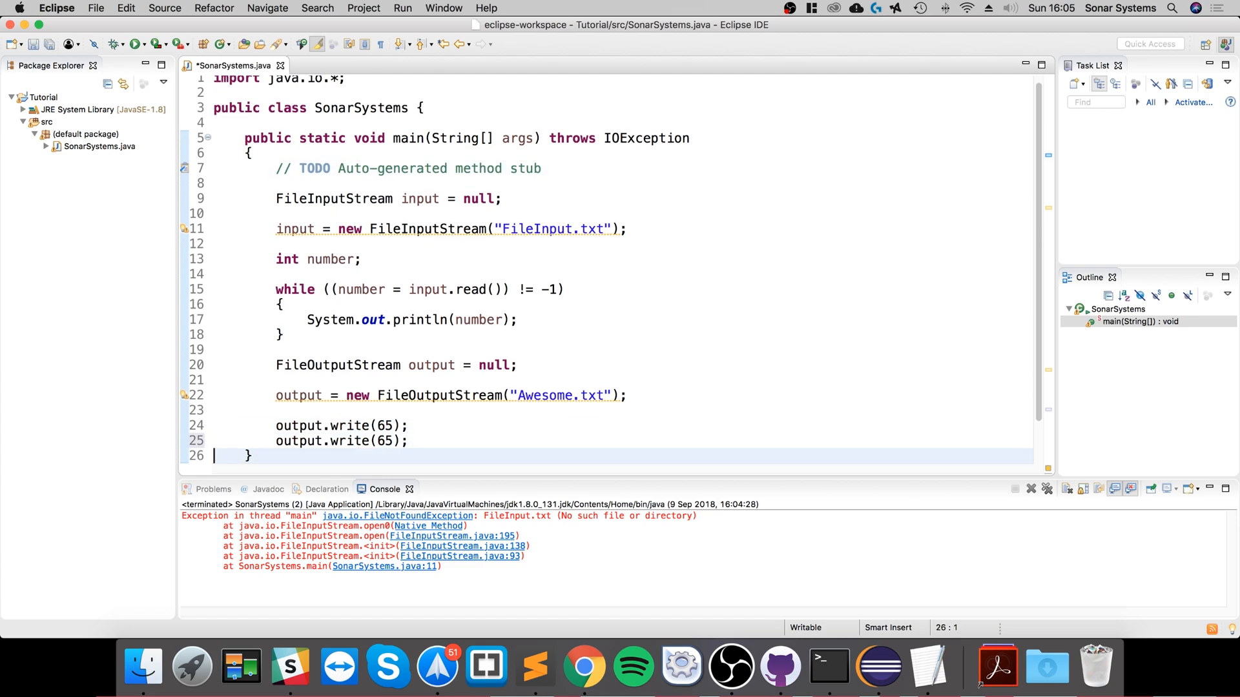
pyautogui.write('6')
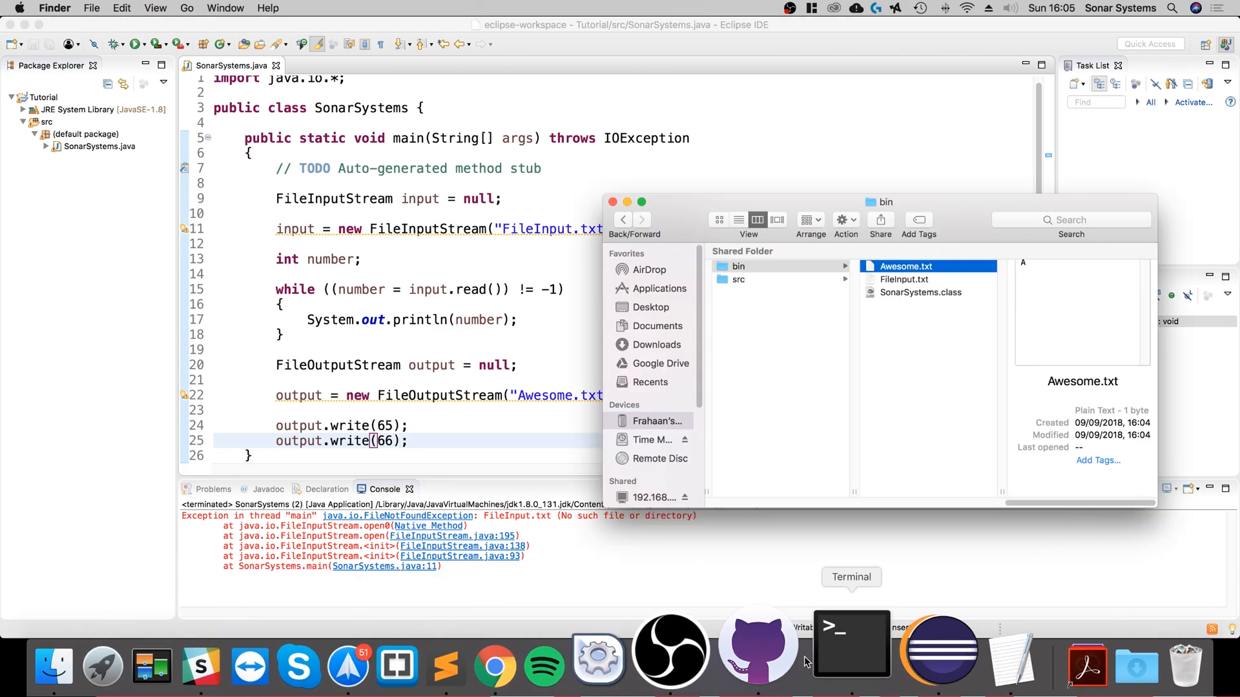
# Rerun the program from Terminal so Awesome.txt now holds AB
pyautogui.click(851, 644)
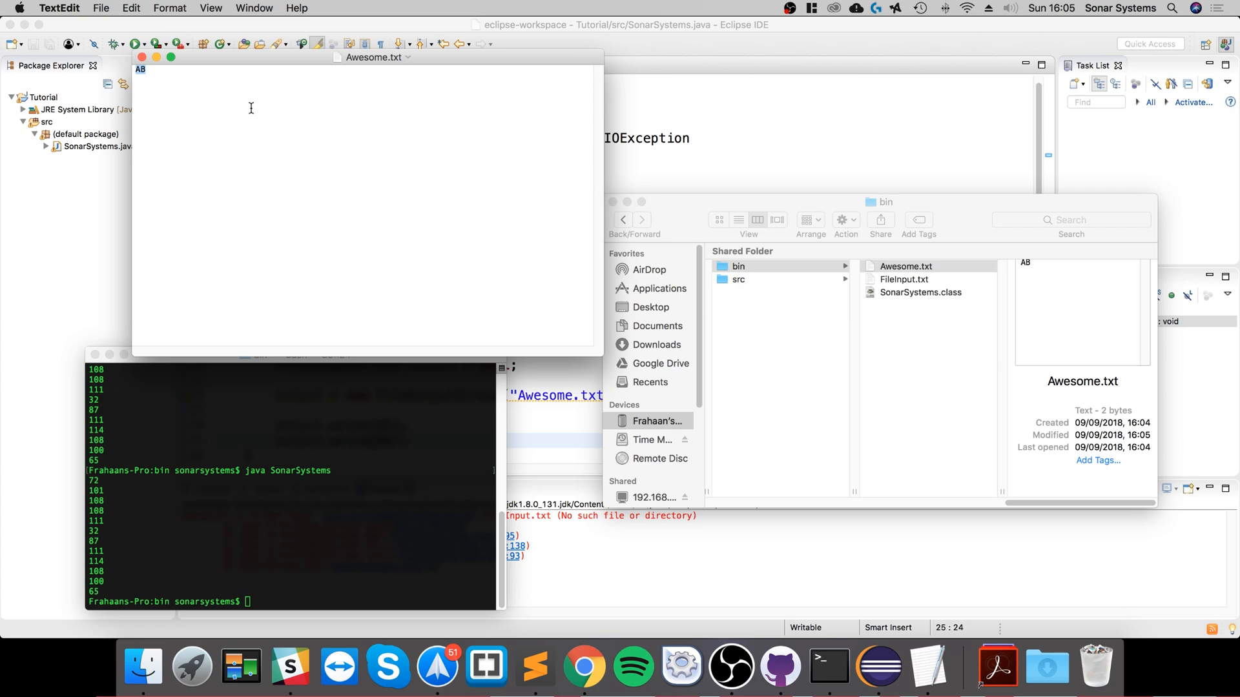
pyautogui.moveTo(319, 132)
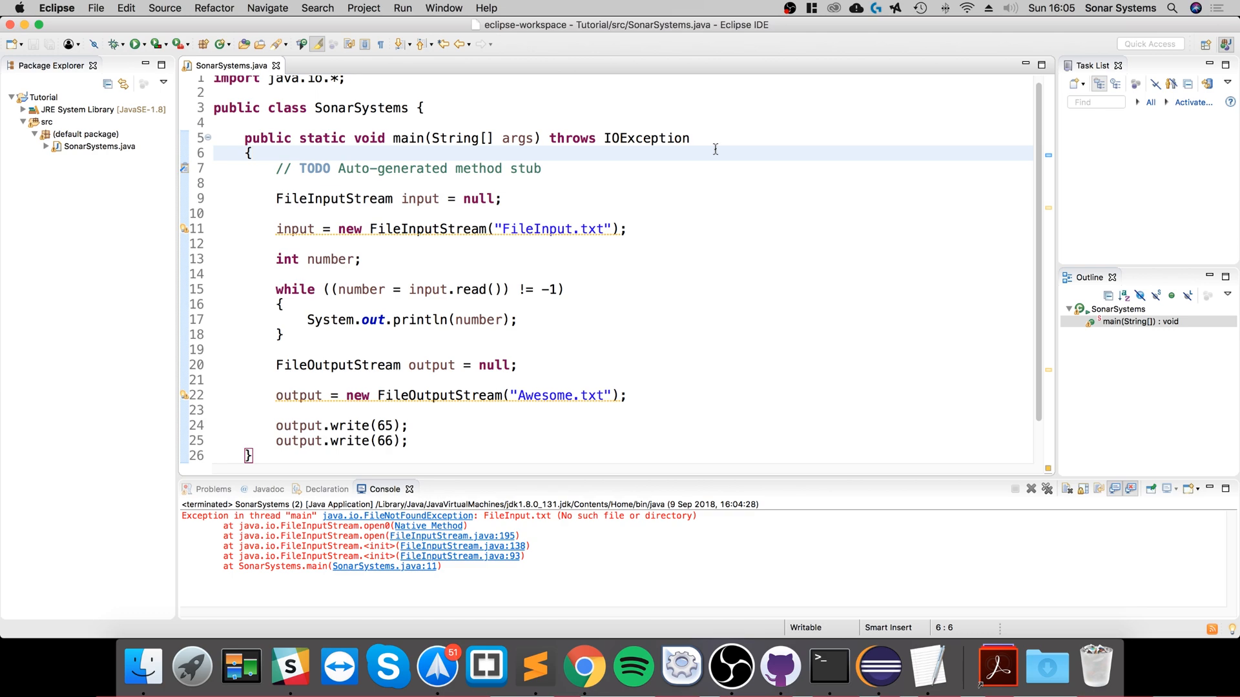
pyautogui.click(253, 153)
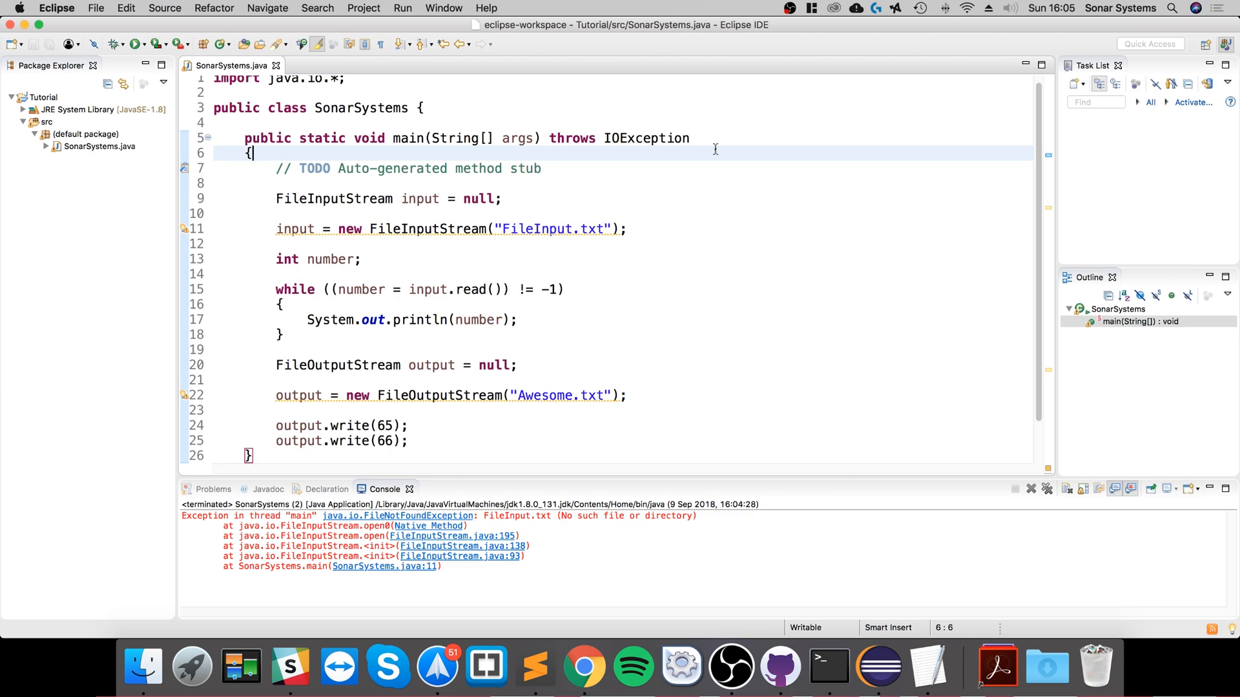